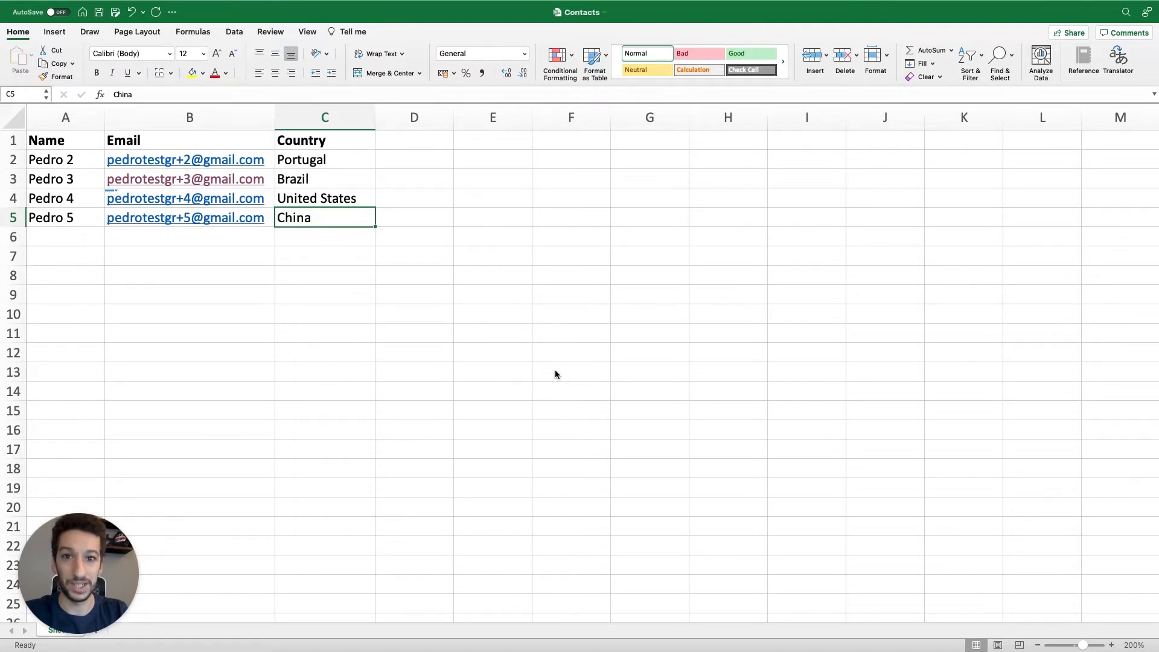
{"action": "mouse_move", "coordinate": [510, 344]}
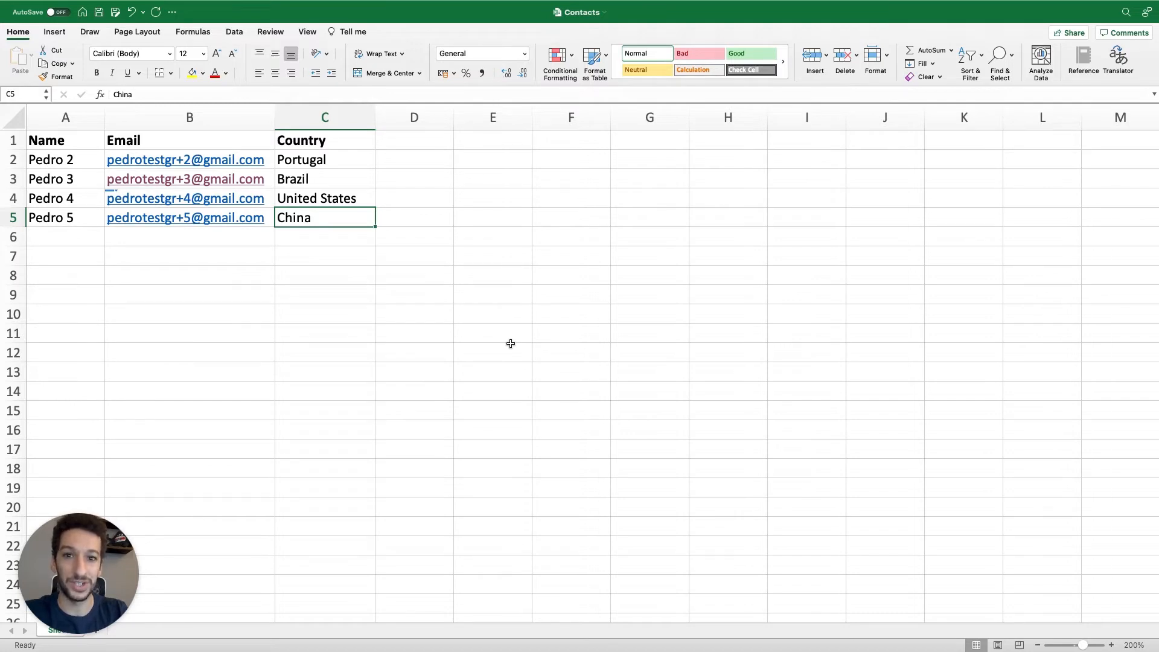
Point out the Email and Country columns, then start adding contacts via file upload
{"action": "left_click", "coordinate": [190, 140]}
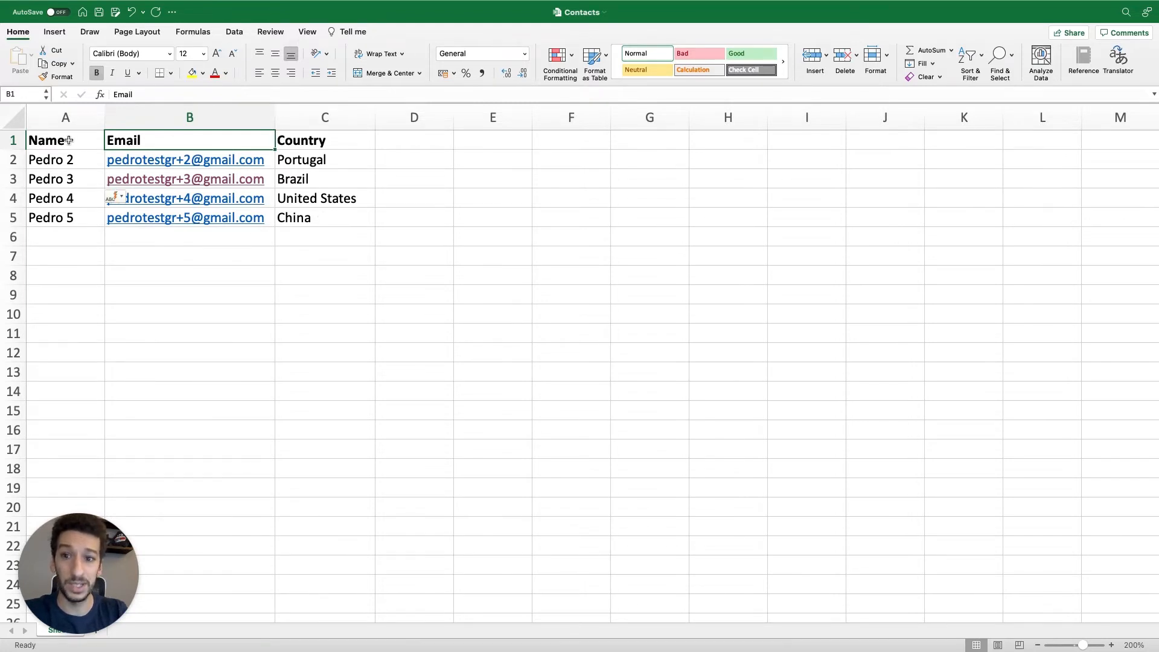
{"action": "left_click", "coordinate": [325, 140]}
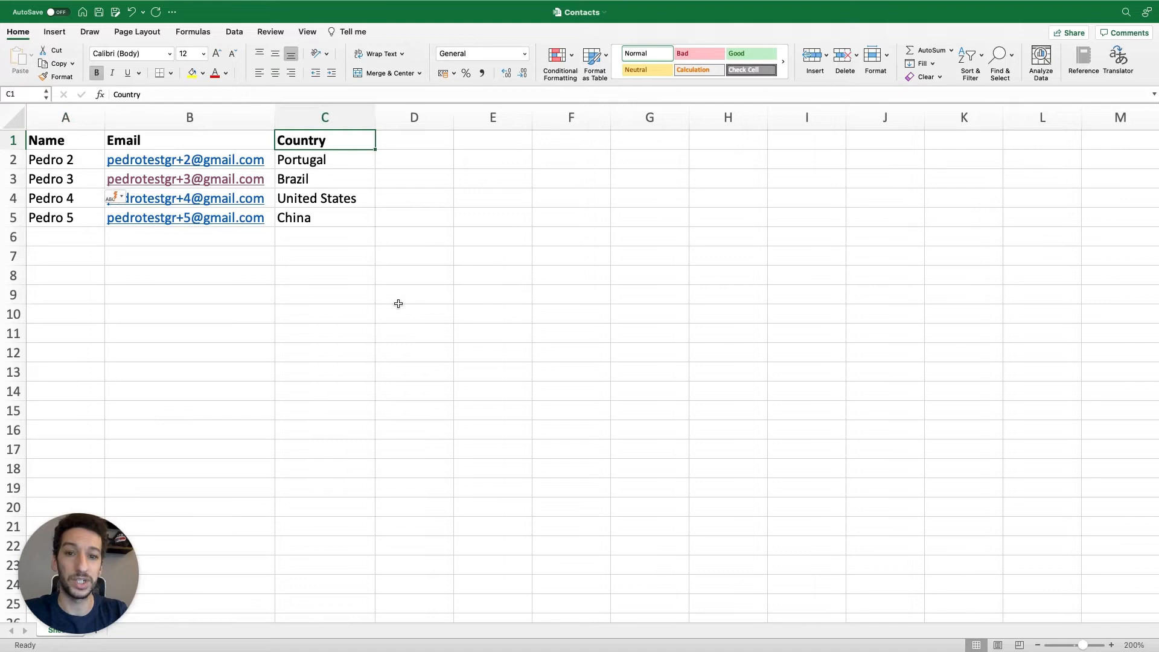
{"action": "mouse_move", "coordinate": [325, 291]}
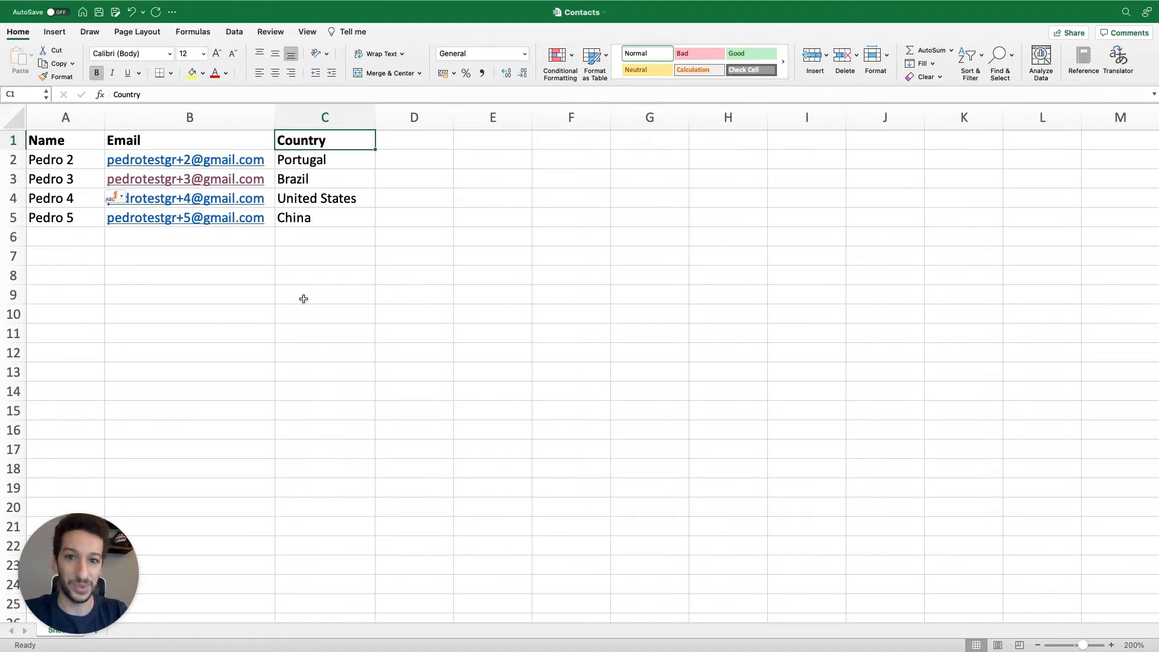
{"action": "mouse_move", "coordinate": [233, 250]}
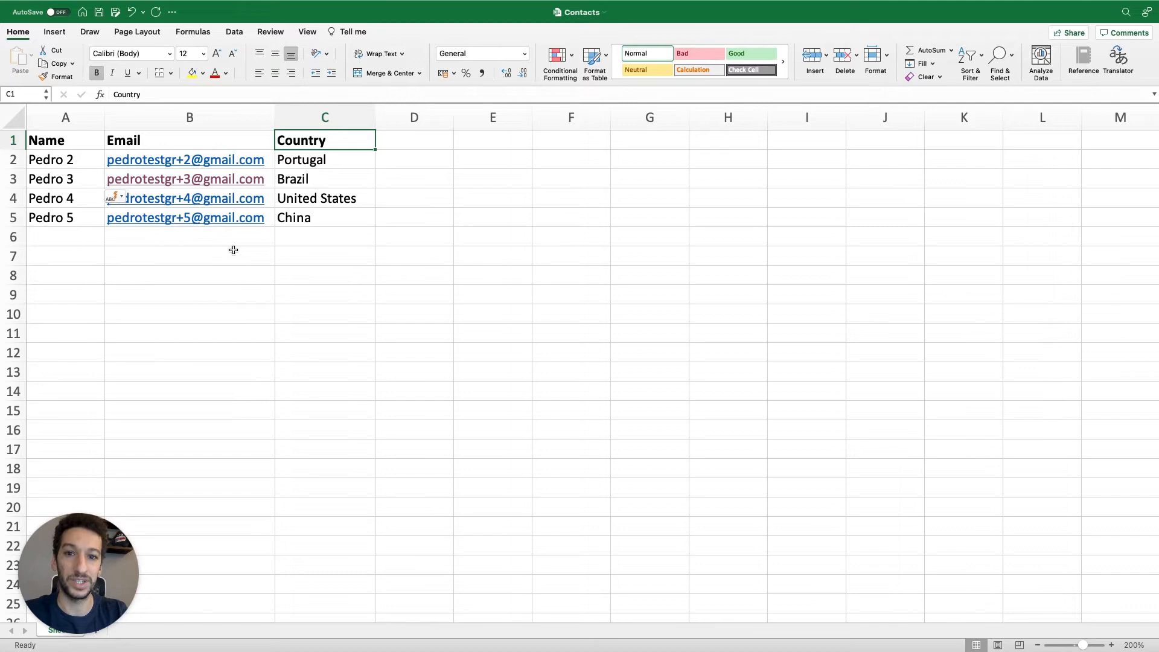
{"action": "mouse_move", "coordinate": [483, 282]}
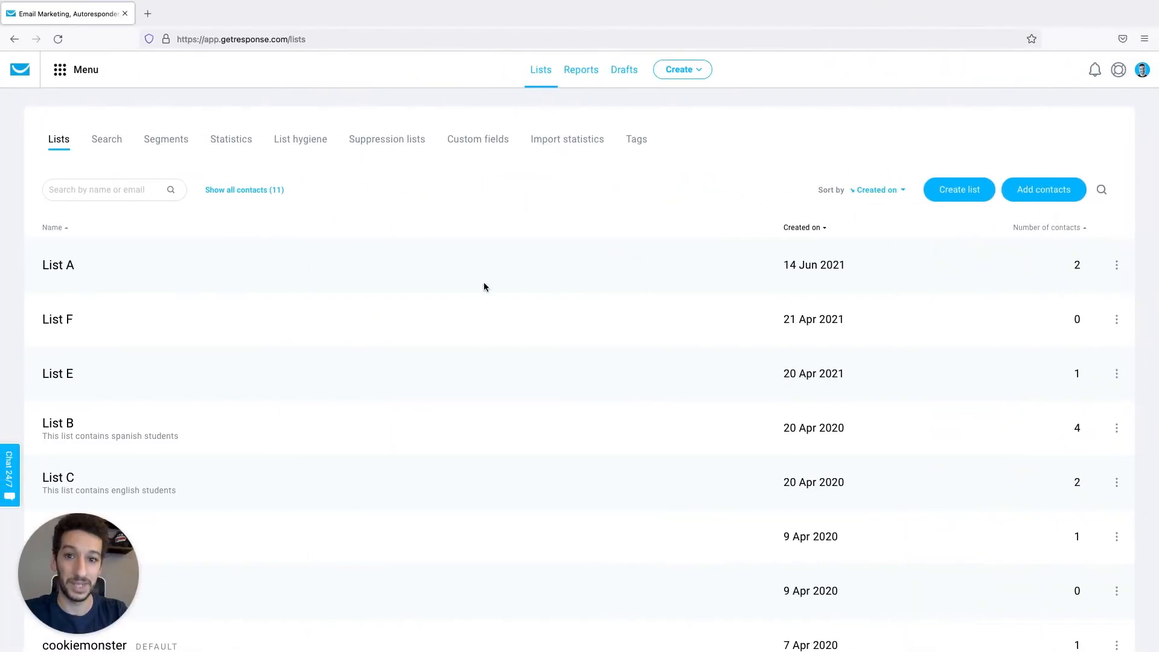
{"action": "mouse_move", "coordinate": [542, 98]}
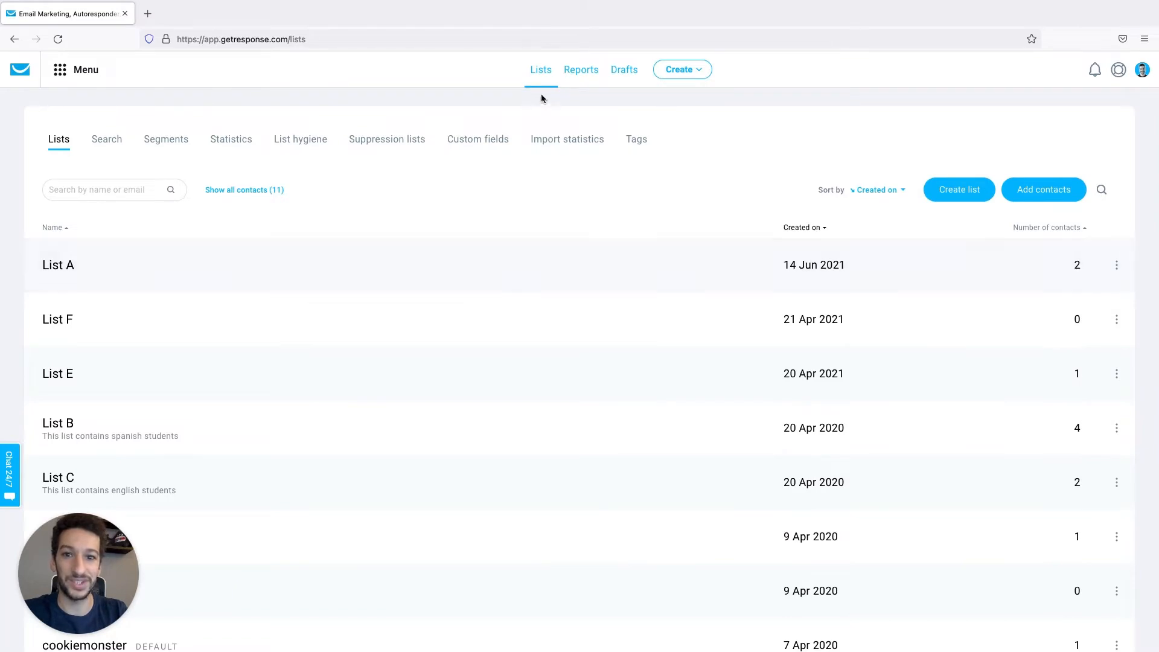
{"action": "mouse_move", "coordinate": [552, 96]}
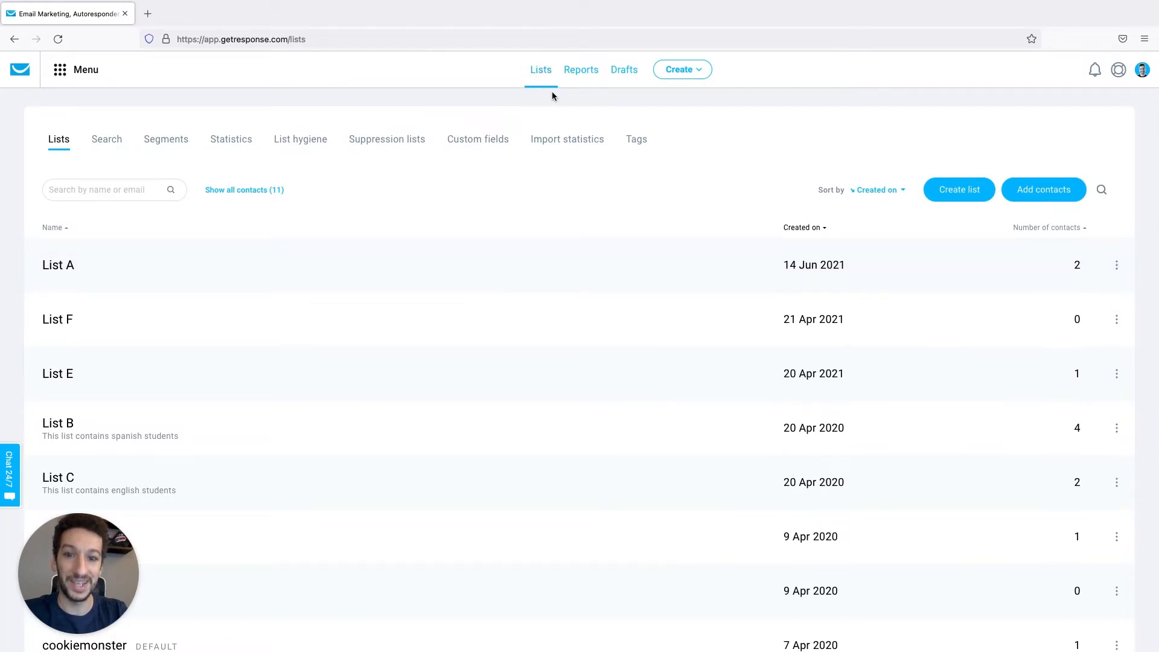
{"action": "mouse_move", "coordinate": [1043, 189]}
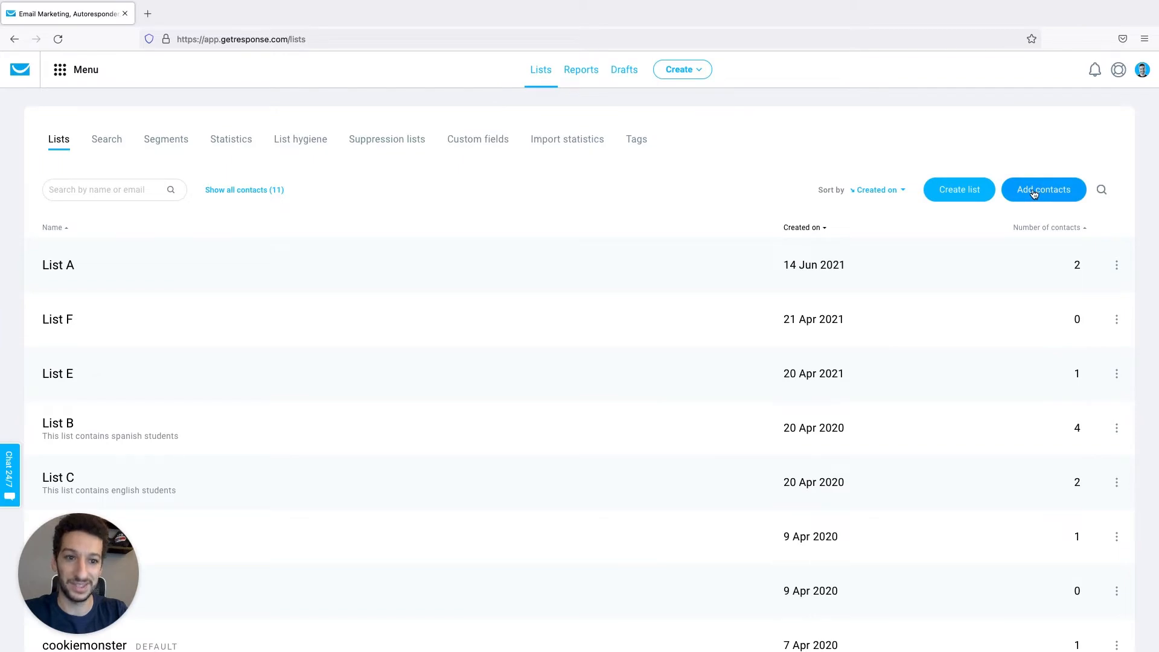
{"action": "left_click", "coordinate": [1043, 190]}
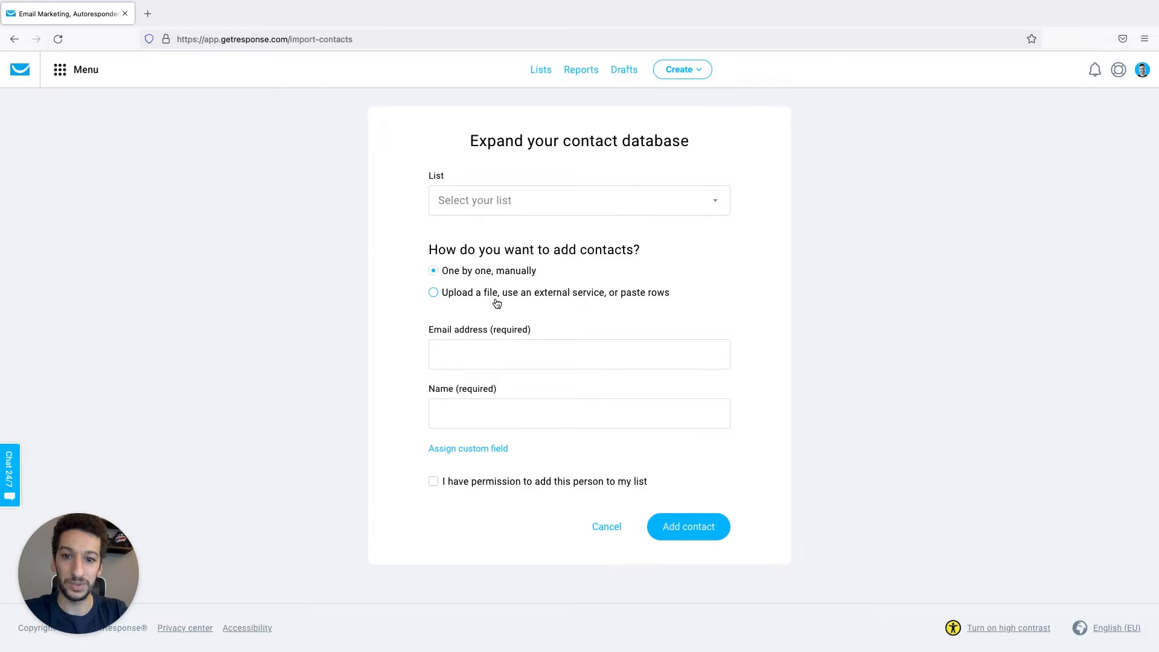
{"action": "mouse_move", "coordinate": [604, 300]}
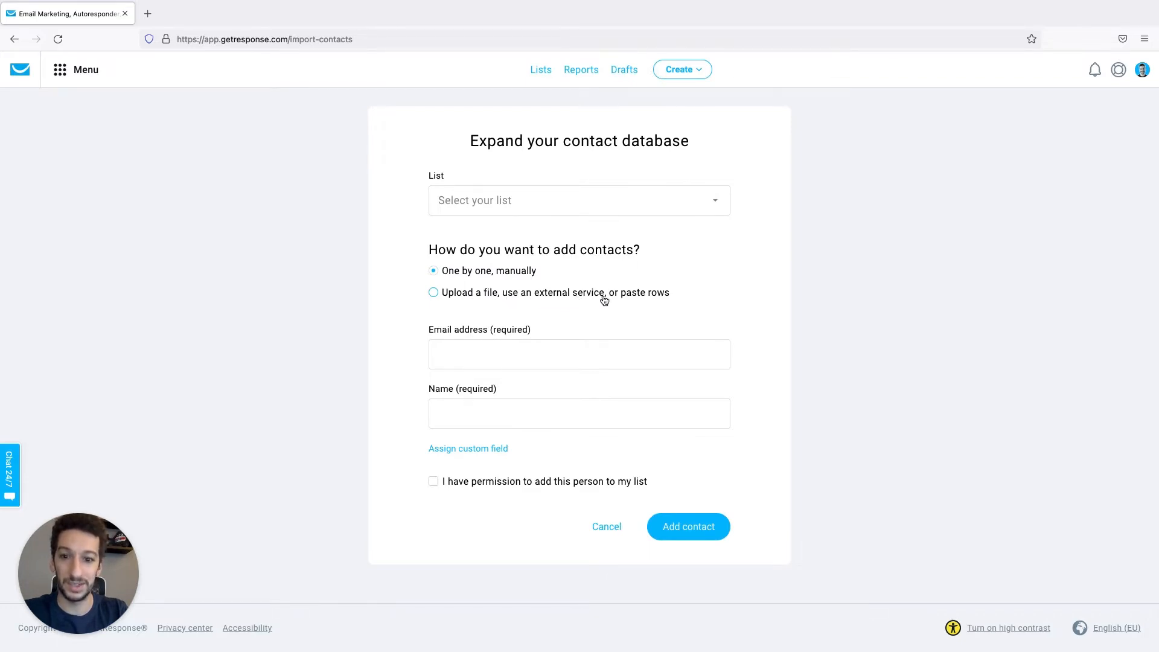
{"action": "left_click", "coordinate": [433, 292]}
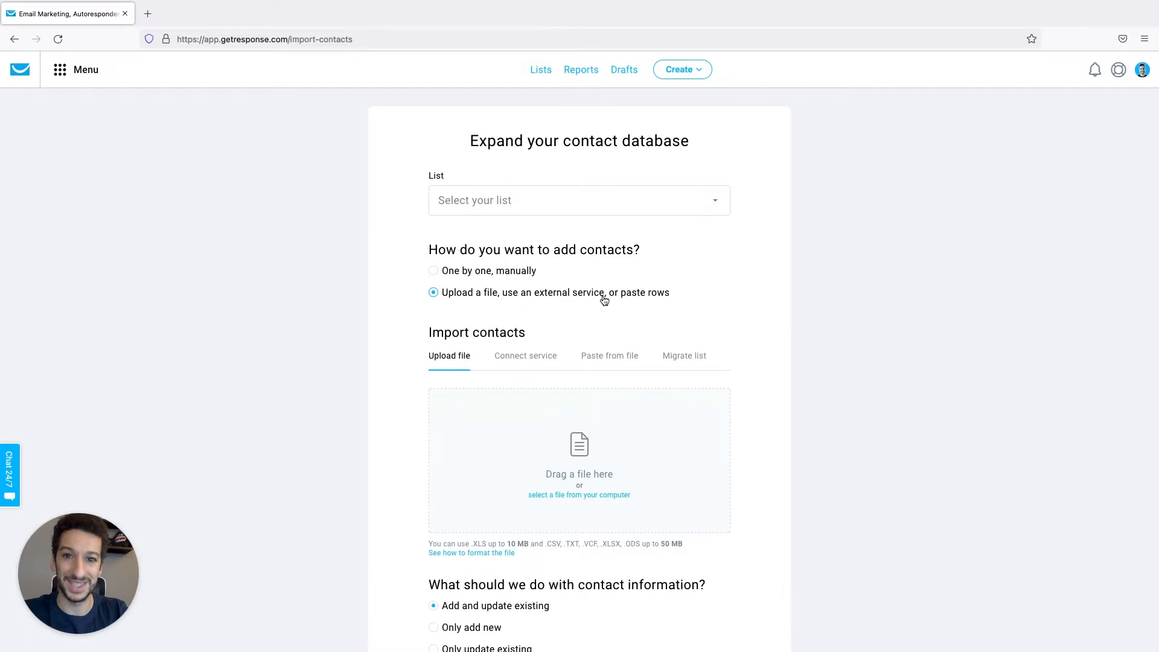
{"action": "mouse_move", "coordinate": [485, 302]}
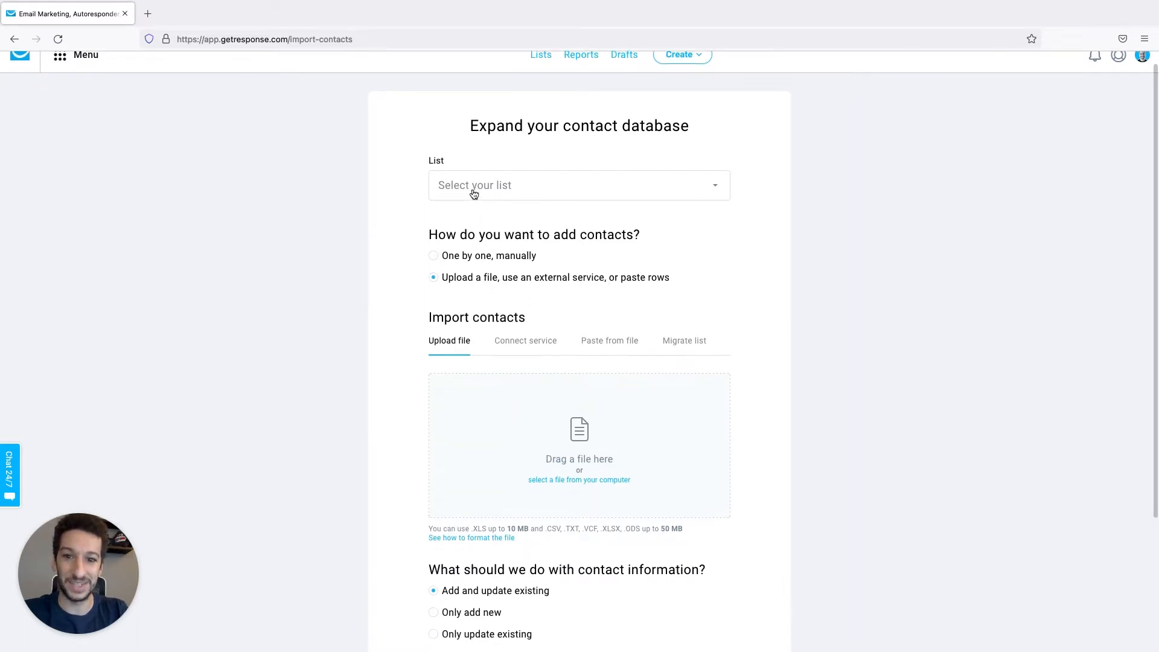
Target List A and add the imported contacts to the autoresponder cycle
{"action": "left_click", "coordinate": [578, 185]}
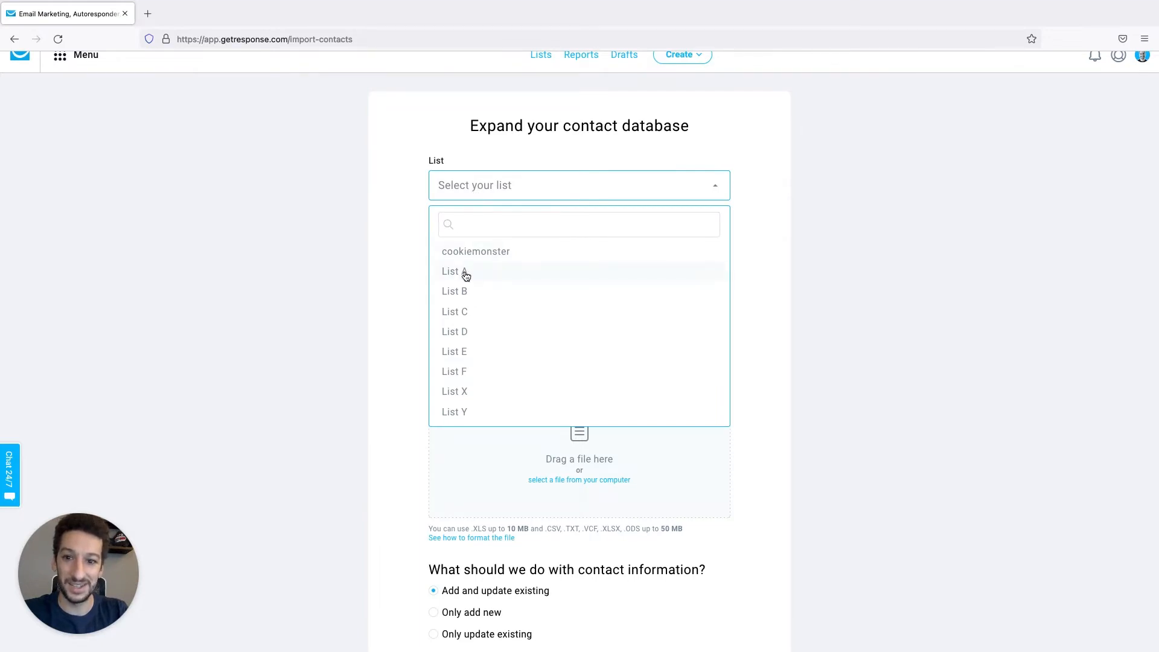
{"action": "left_click", "coordinate": [450, 272]}
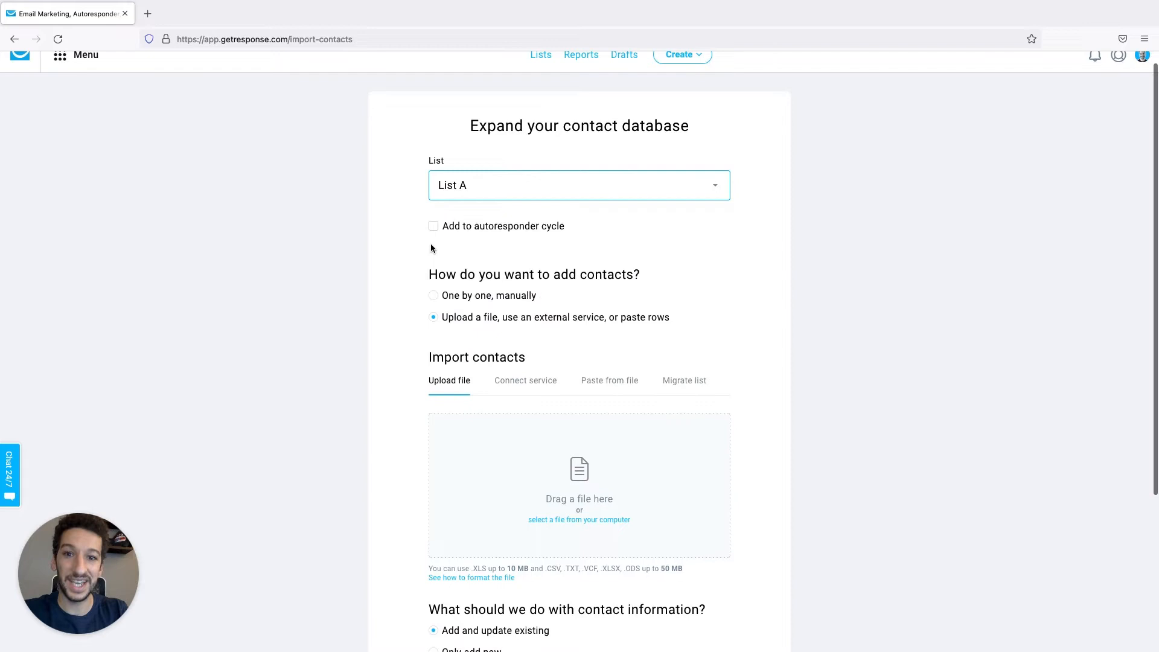
{"action": "mouse_move", "coordinate": [436, 228]}
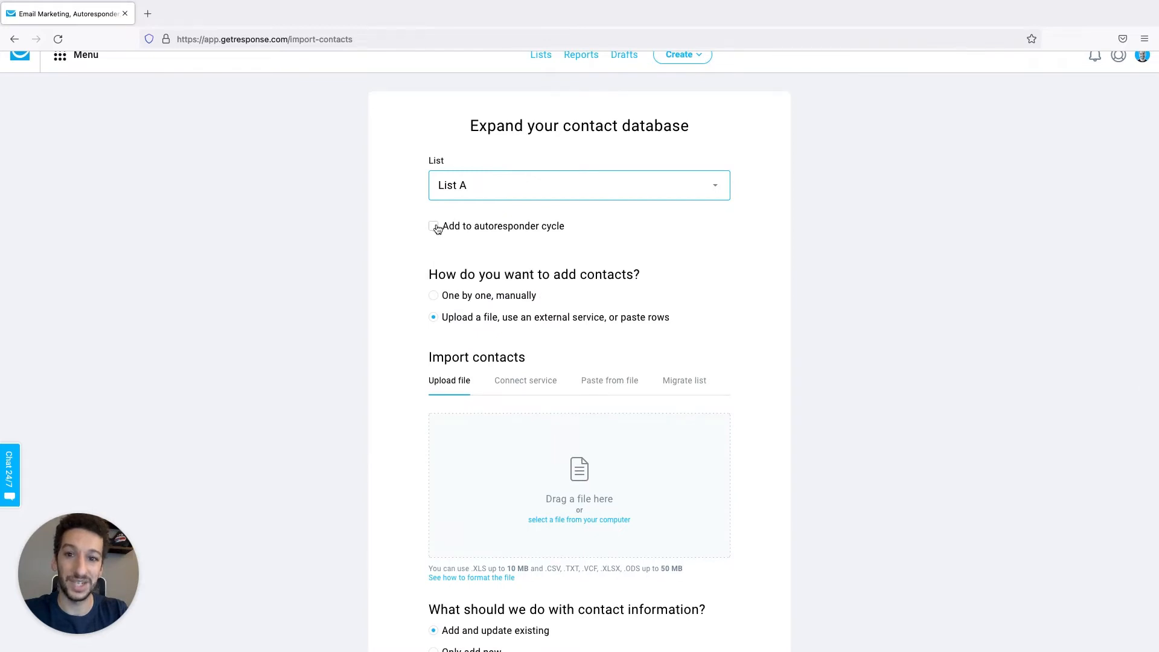
{"action": "left_click", "coordinate": [433, 225]}
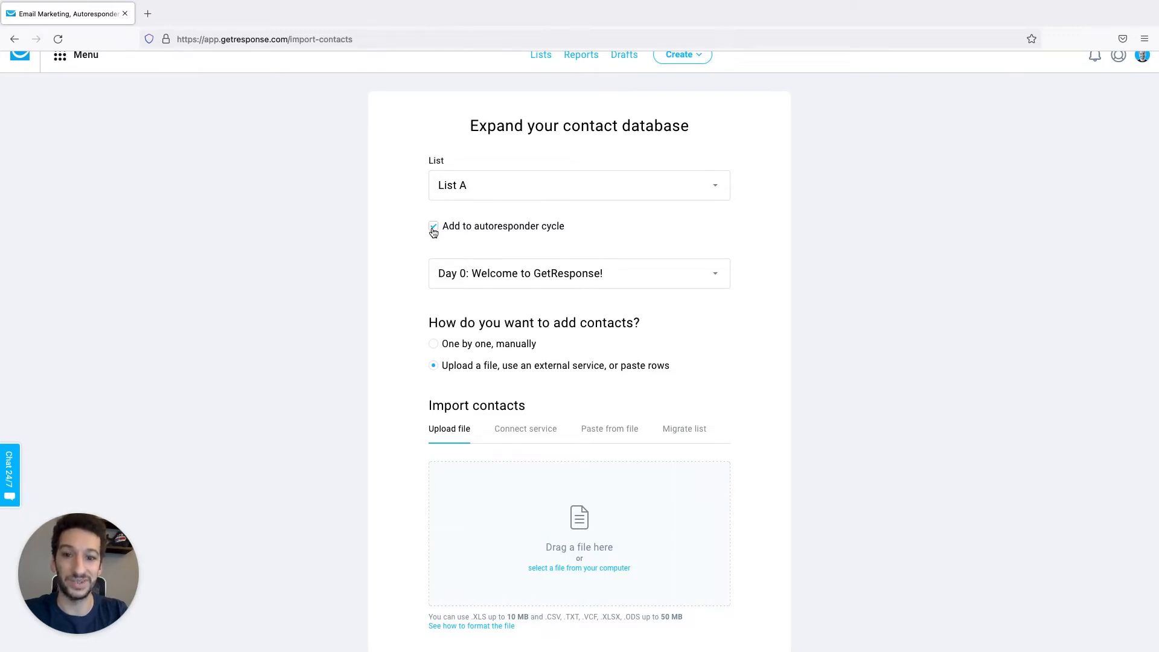
Select Contacts.xlsx from the computer as the file to upload
{"action": "scroll", "scroll_direction": "down", "scroll_amount": 3}
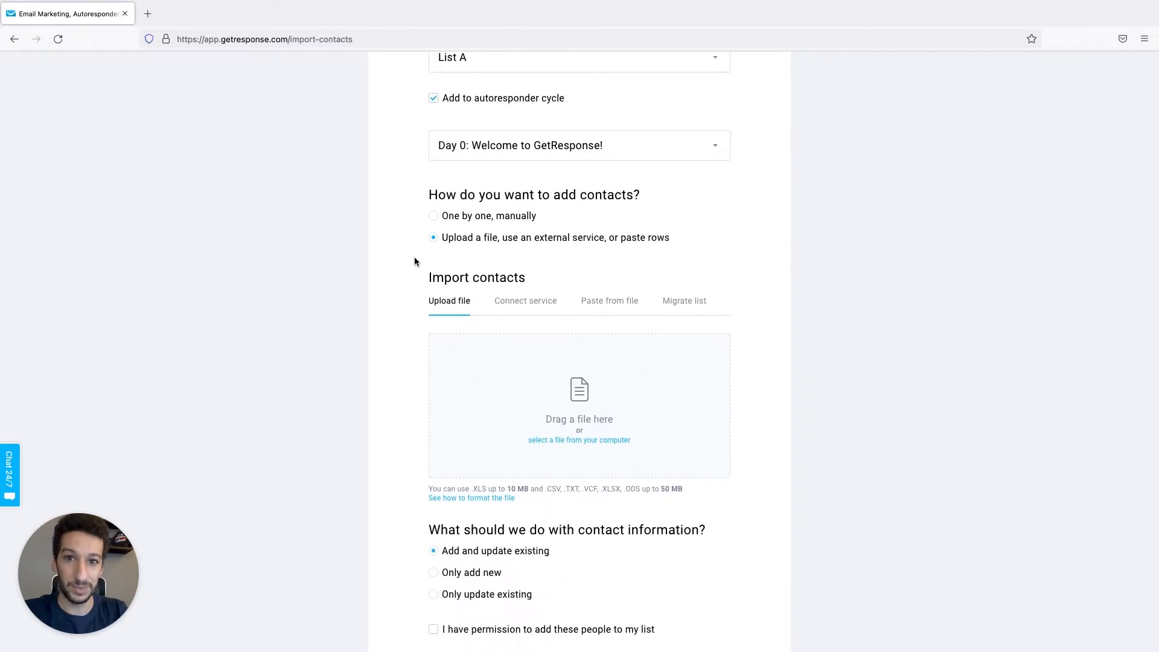
{"action": "mouse_move", "coordinate": [578, 439]}
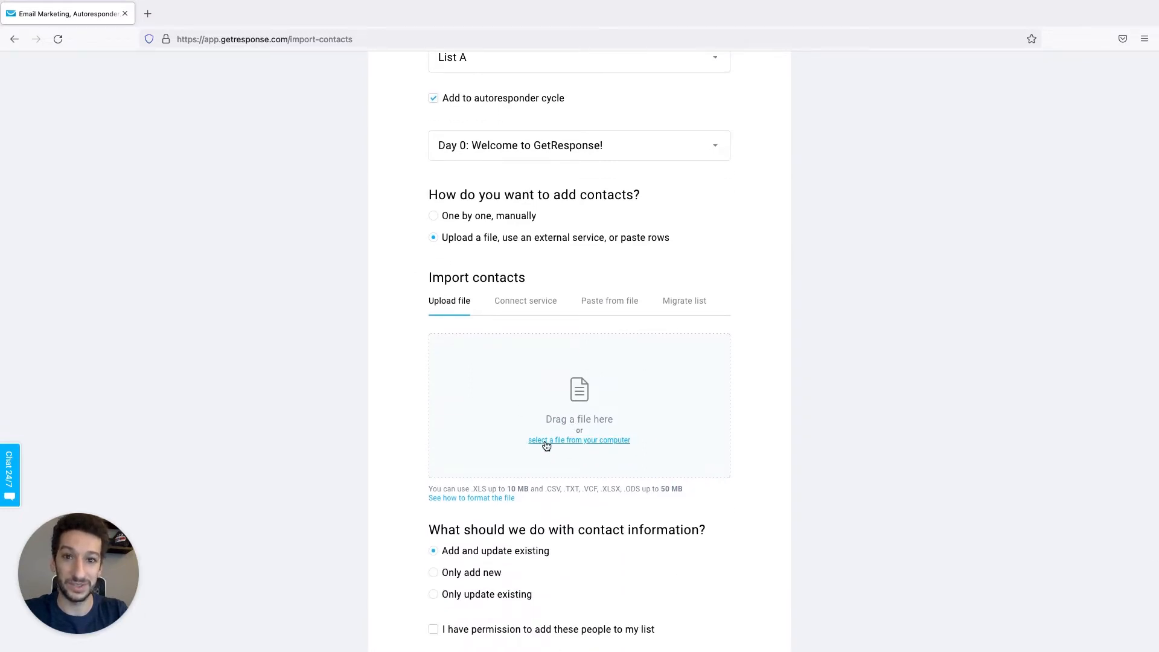
{"action": "left_click", "coordinate": [578, 439]}
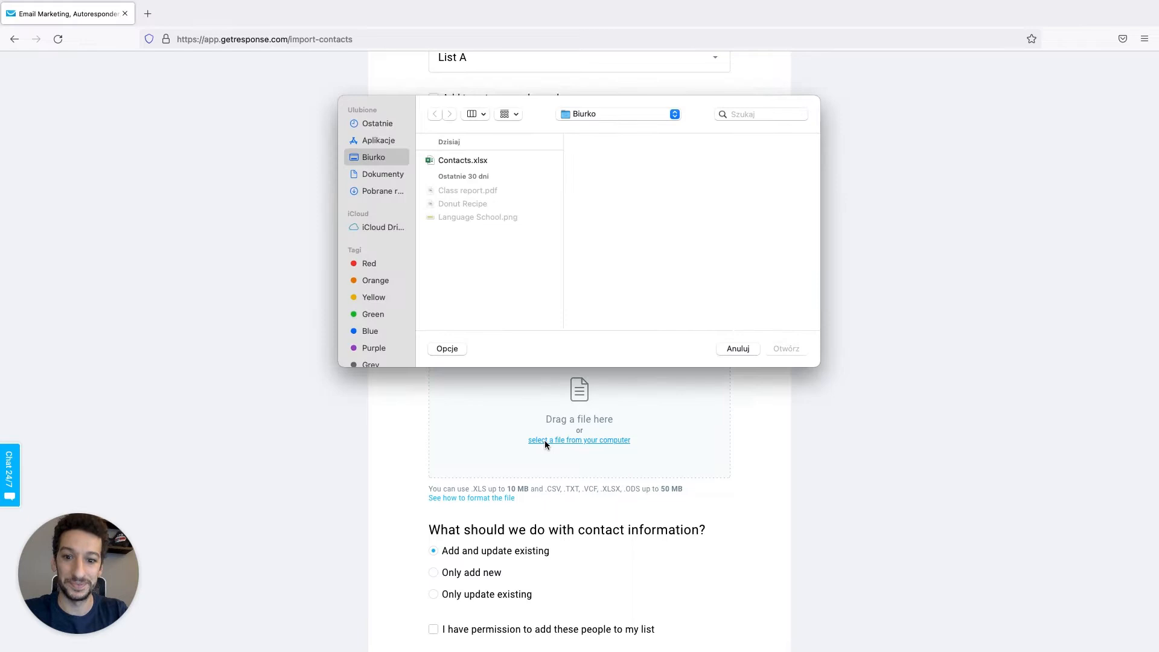
{"action": "left_click", "coordinate": [462, 161]}
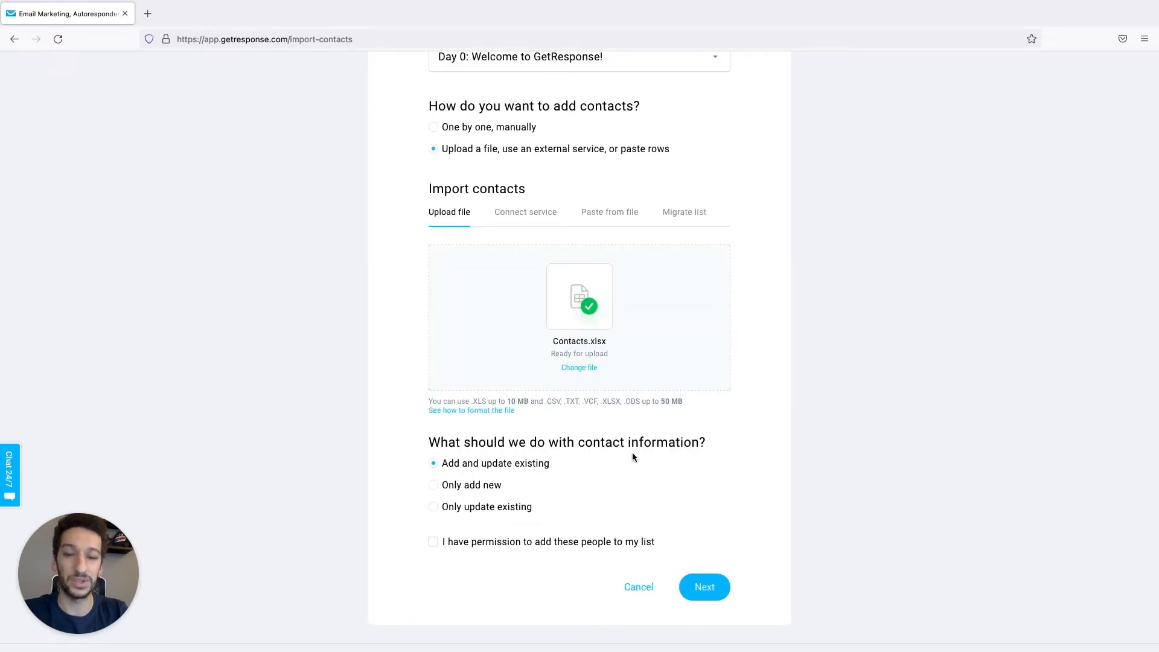
Settle on 'Add and update existing' after viewing the alternatives, and confirm permission to add these contacts
{"action": "left_click", "coordinate": [432, 463]}
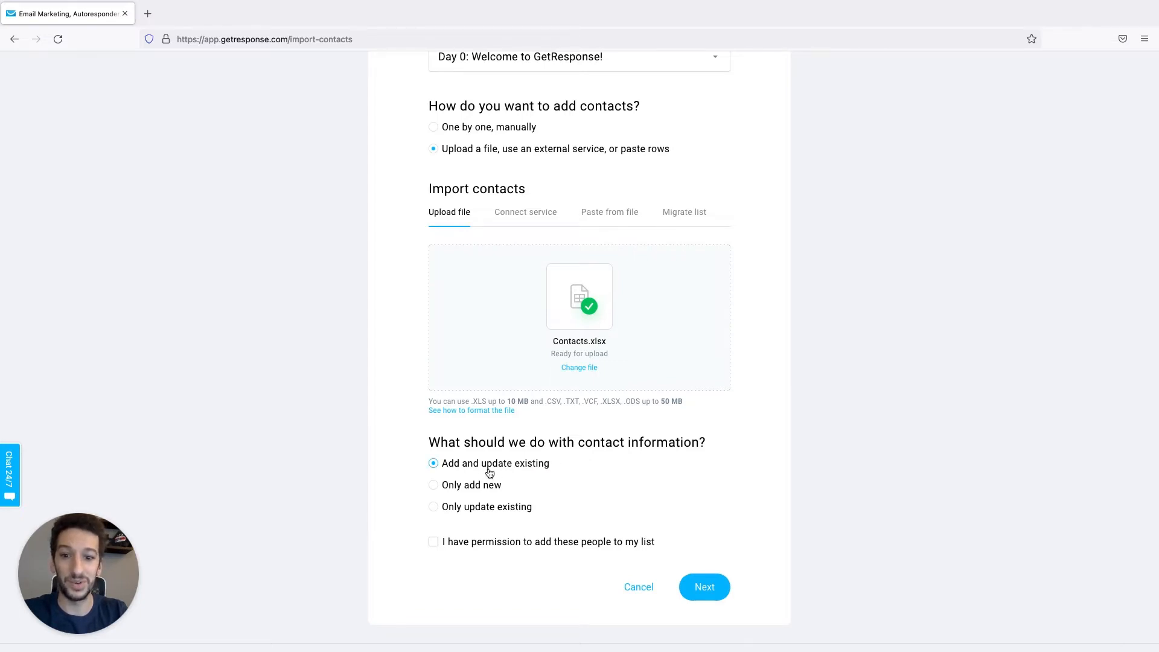
{"action": "left_click", "coordinate": [432, 485]}
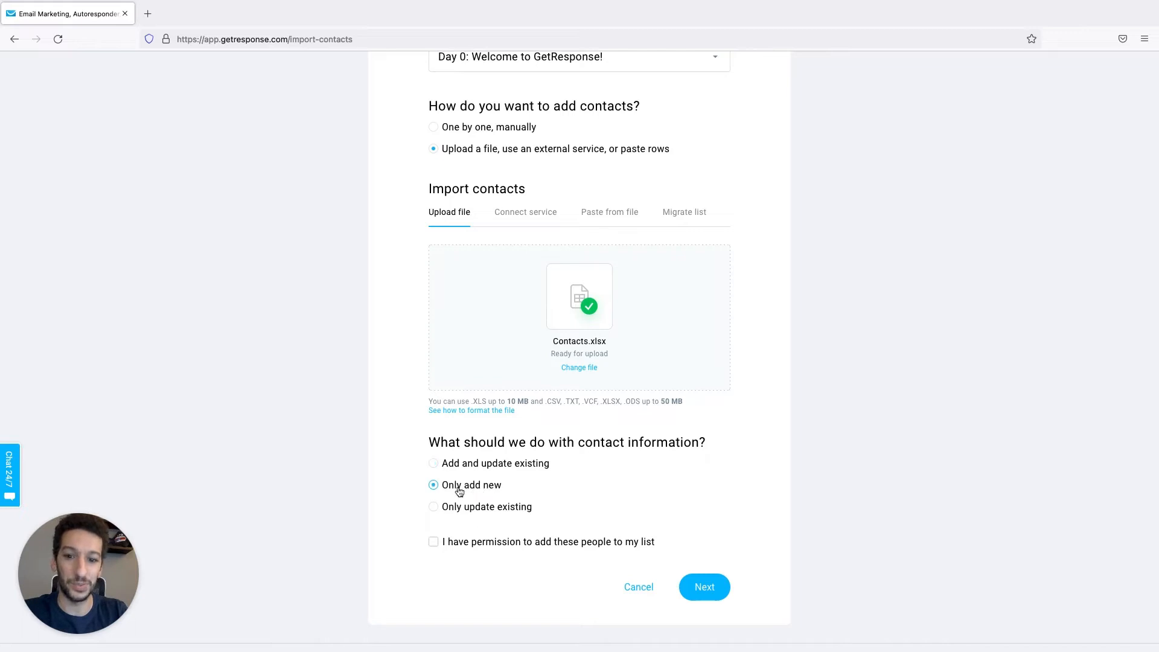
{"action": "mouse_move", "coordinate": [485, 491]}
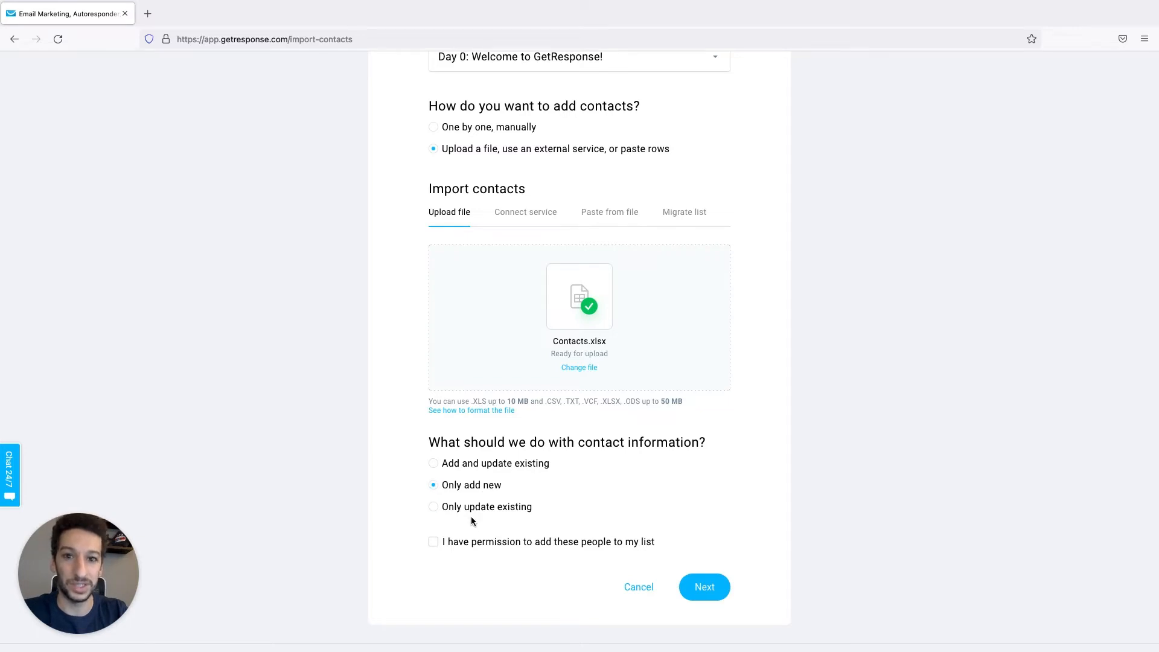
{"action": "left_click", "coordinate": [432, 506]}
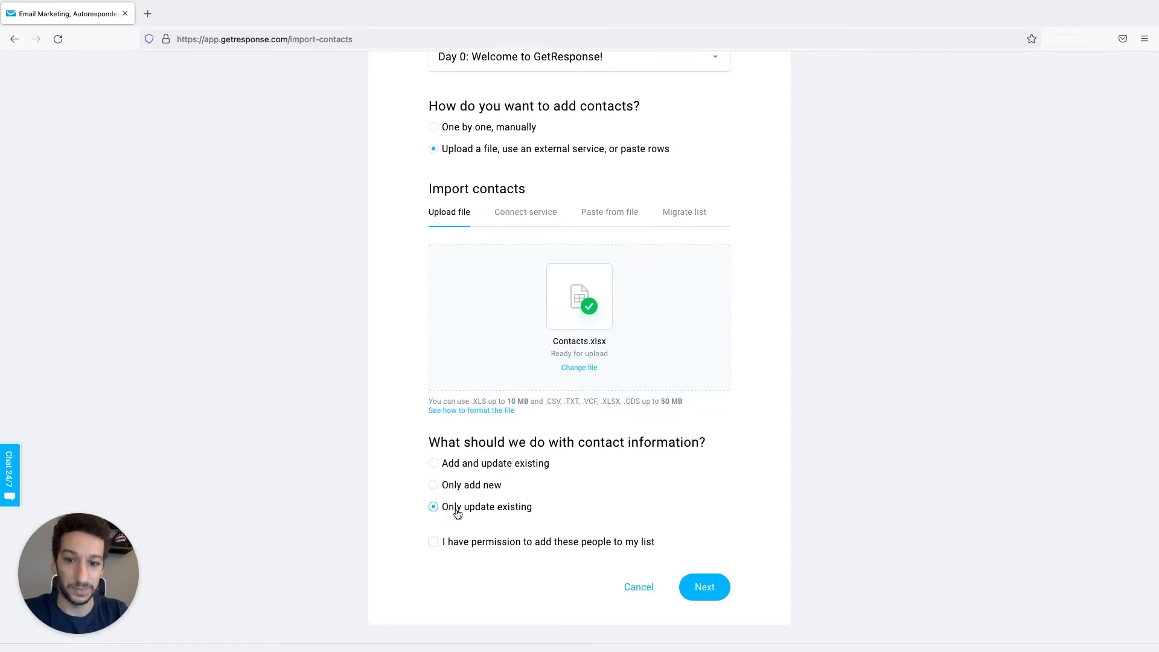
{"action": "left_click", "coordinate": [432, 462]}
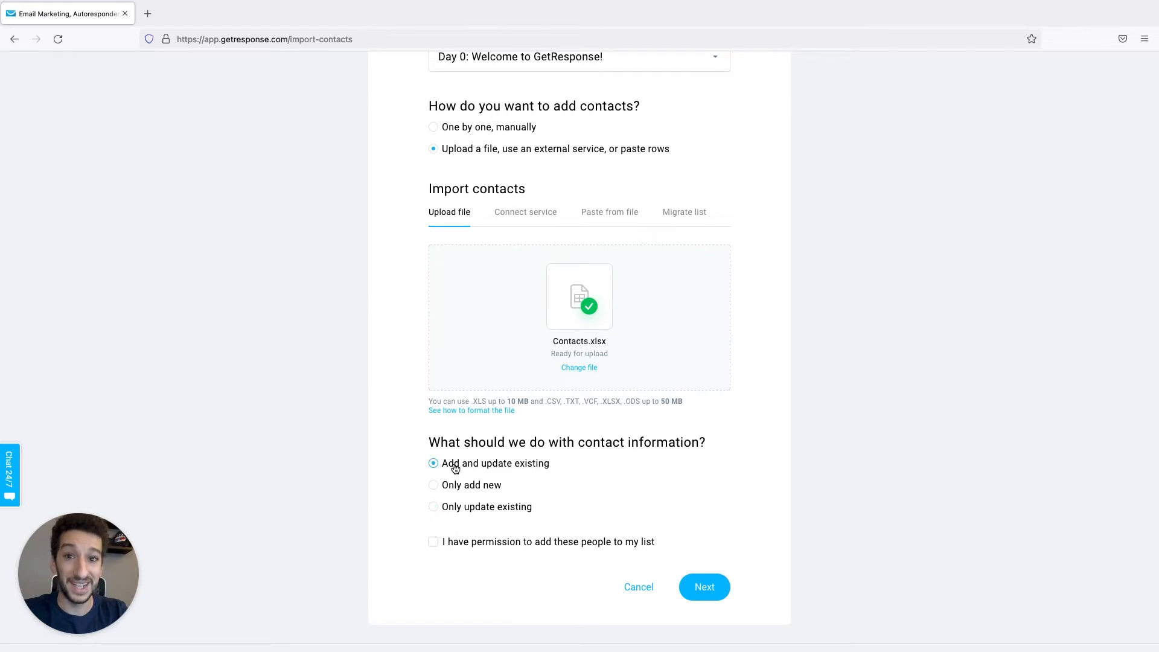
{"action": "mouse_move", "coordinate": [456, 547]}
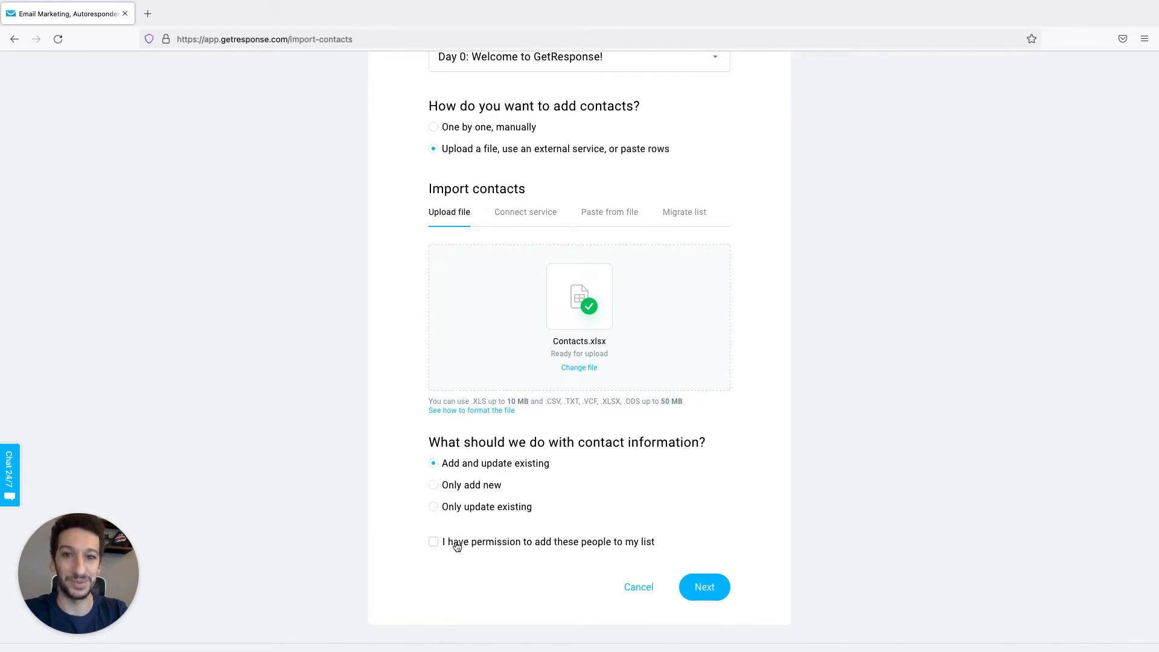
{"action": "mouse_move", "coordinate": [513, 550]}
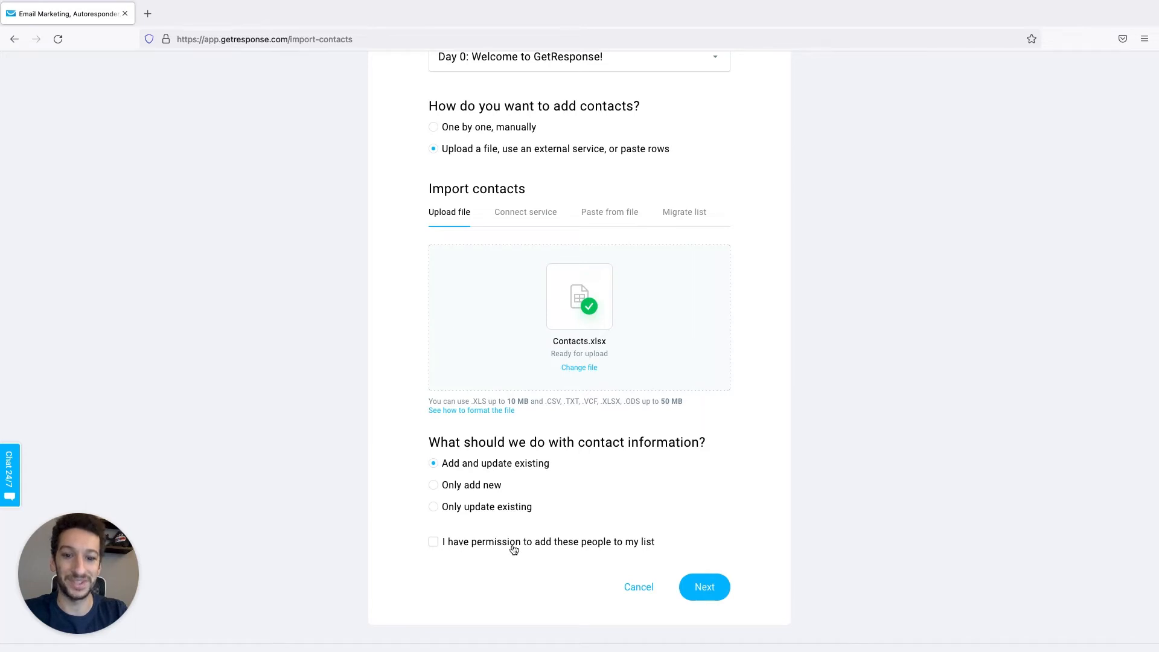
{"action": "left_click", "coordinate": [433, 541]}
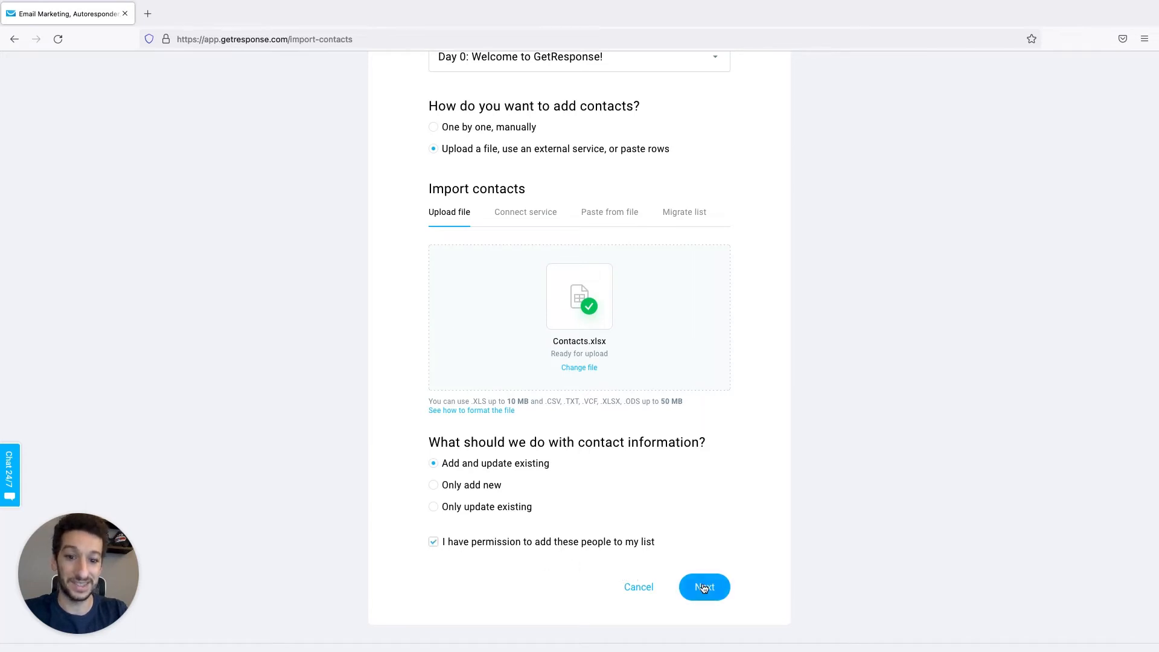
Proceed to column matching and check which fields the country column could map to
{"action": "left_click", "coordinate": [703, 586]}
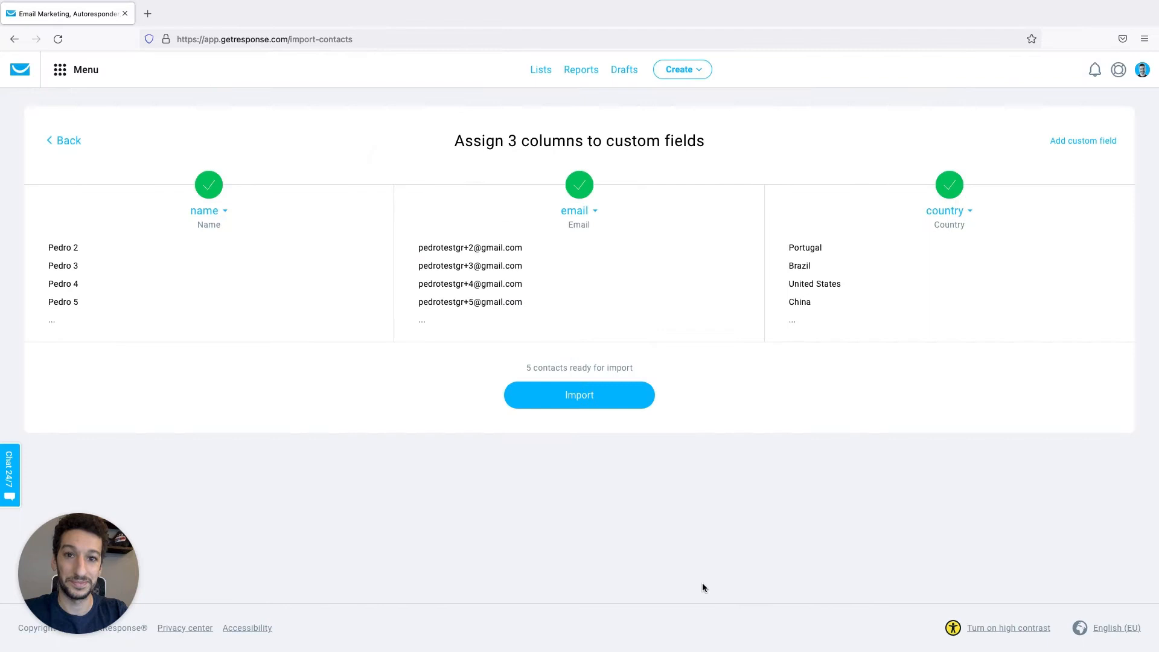
{"action": "mouse_move", "coordinate": [565, 173]}
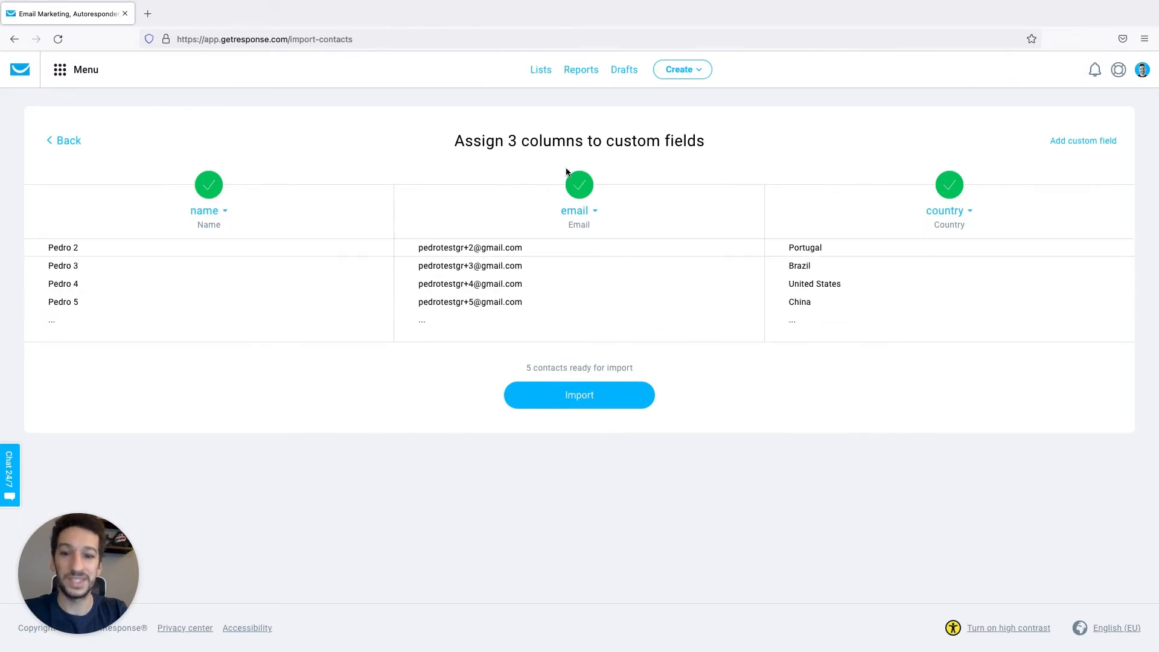
{"action": "mouse_move", "coordinate": [754, 164]}
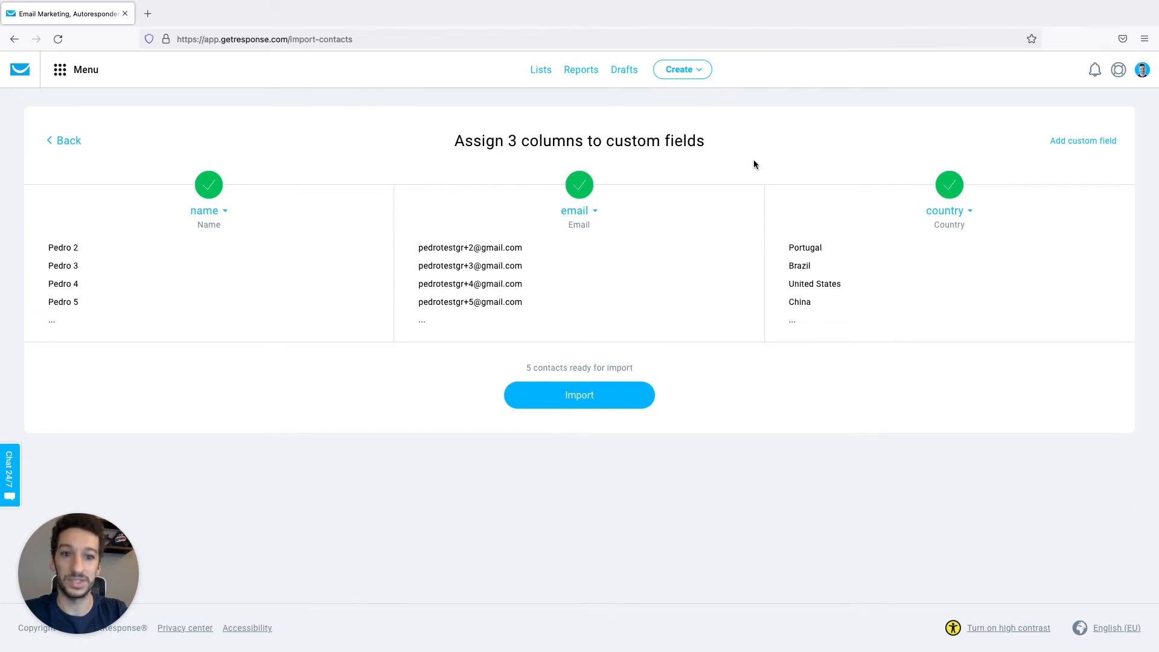
{"action": "mouse_move", "coordinate": [811, 266]}
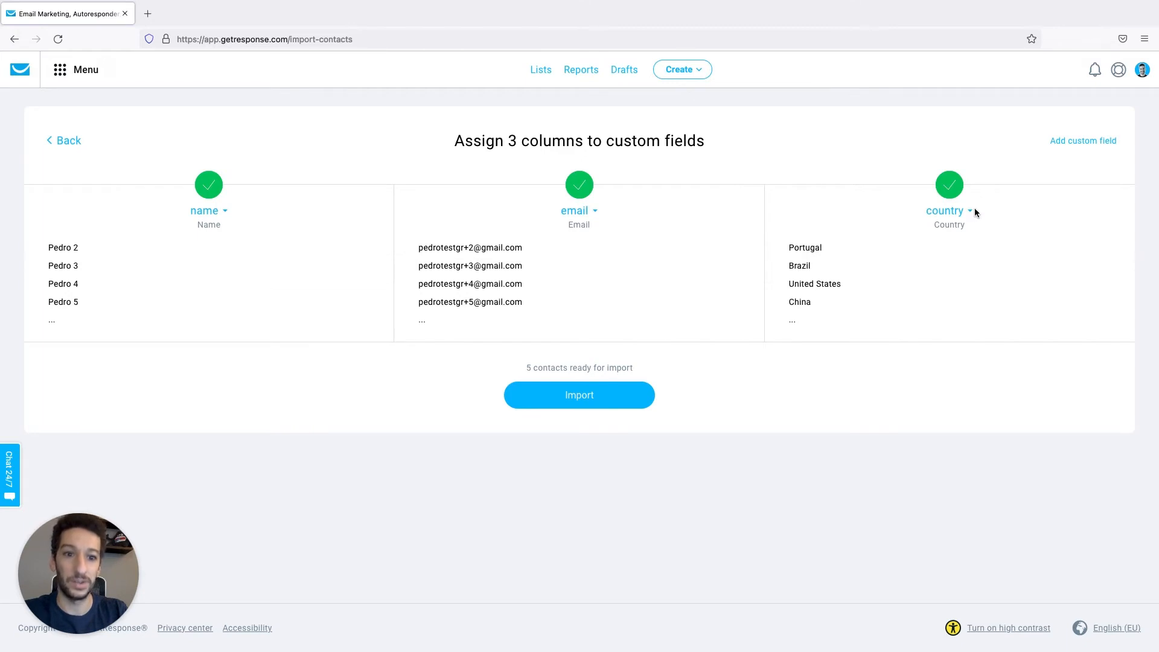
{"action": "mouse_move", "coordinate": [971, 216]}
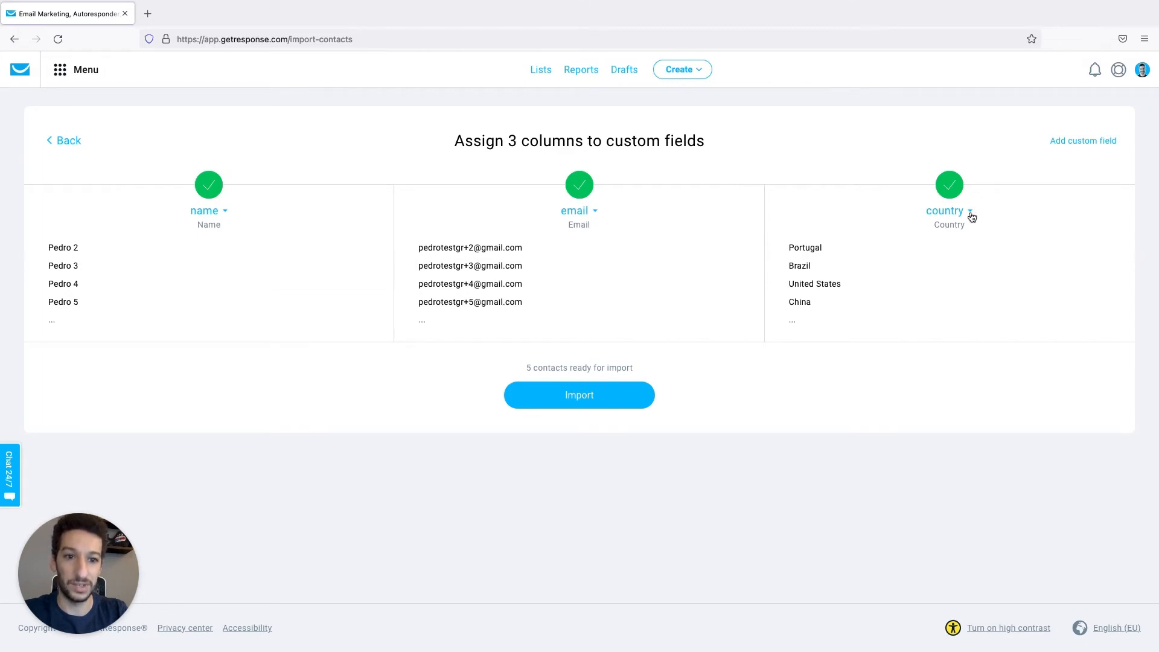
{"action": "left_click", "coordinate": [949, 210]}
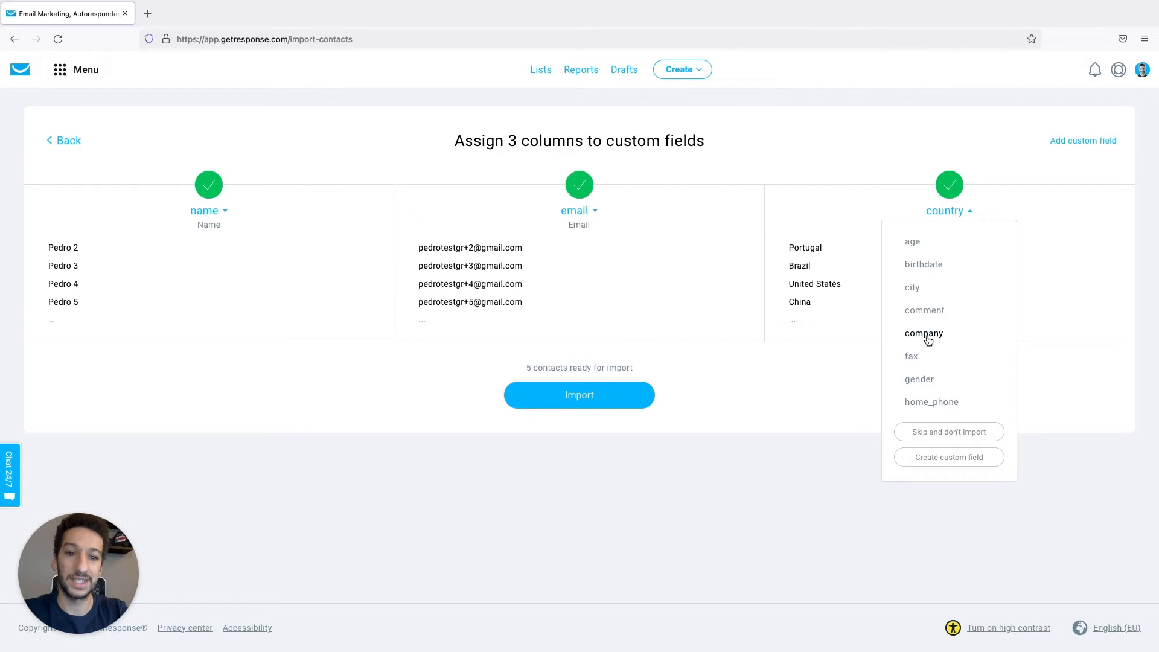
{"action": "mouse_move", "coordinate": [876, 264]}
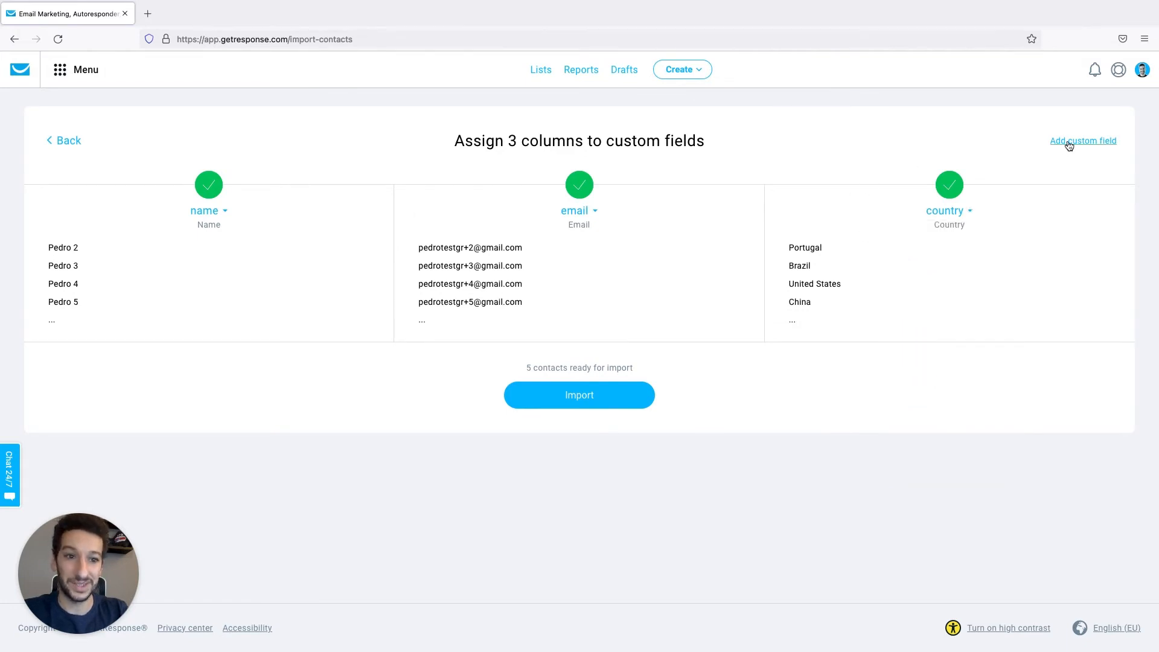
{"action": "left_click", "coordinate": [1082, 140]}
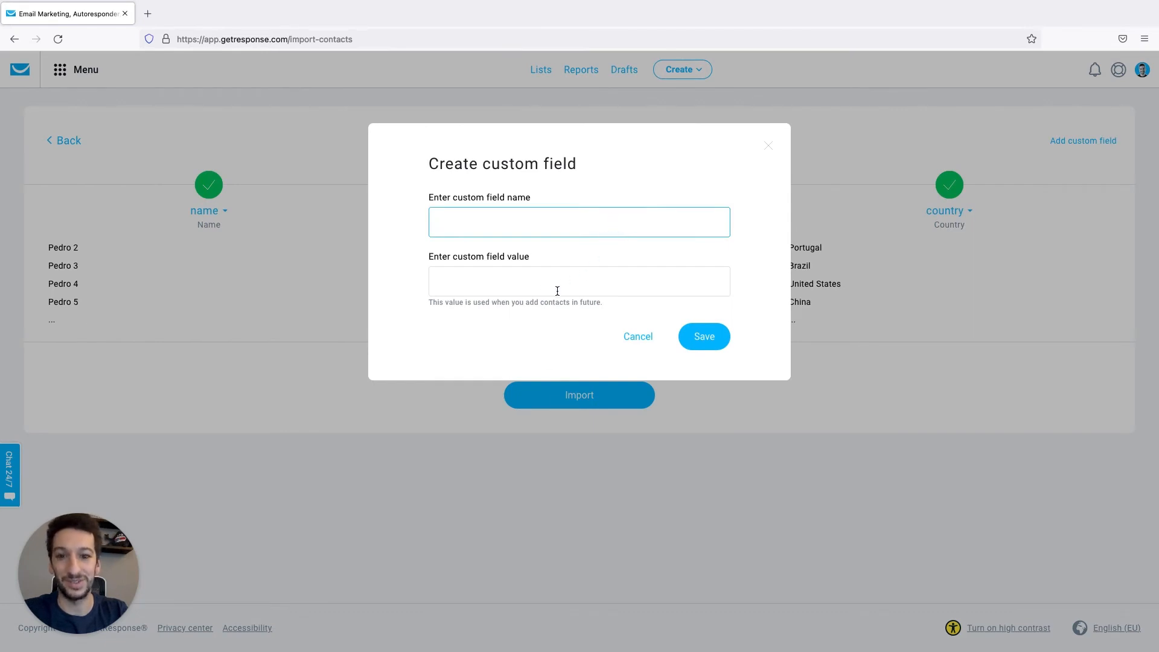
{"action": "type", "text": "Gender"}
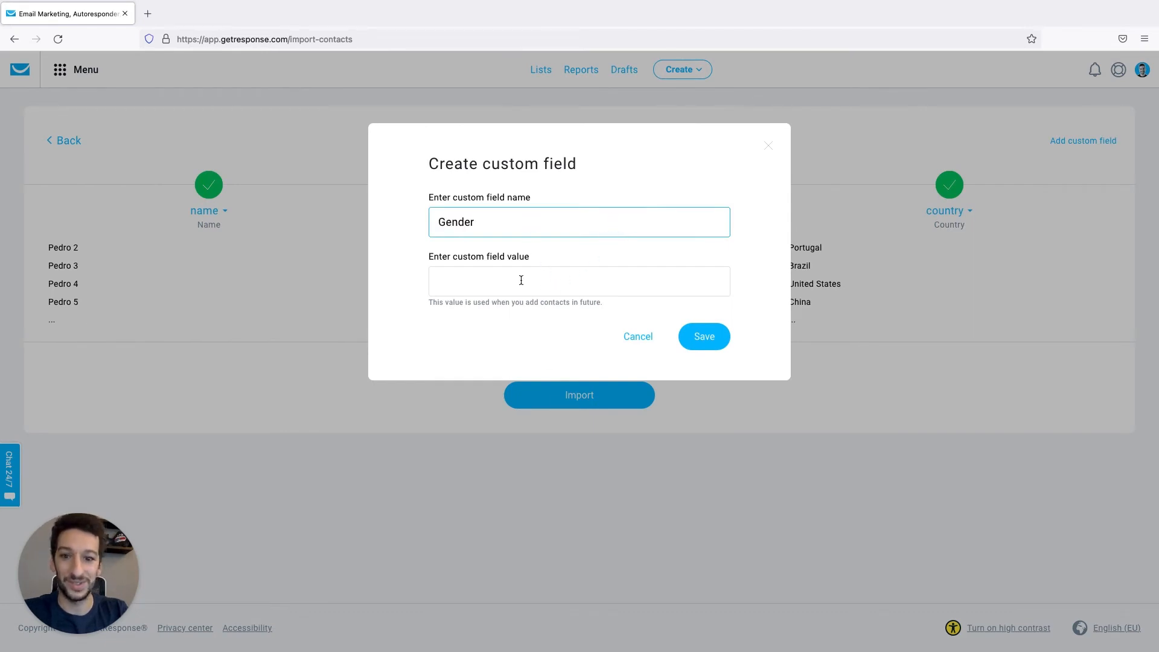
{"action": "type", "text": "male"}
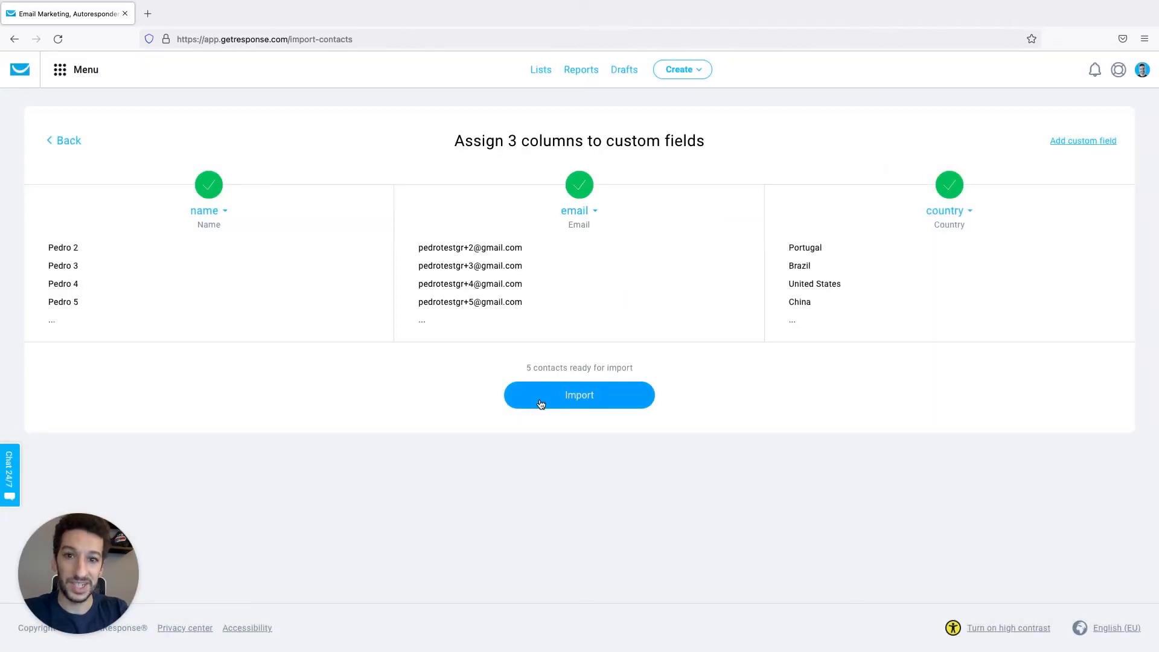
Start importing the 5 mapped contacts
{"action": "left_click", "coordinate": [578, 395]}
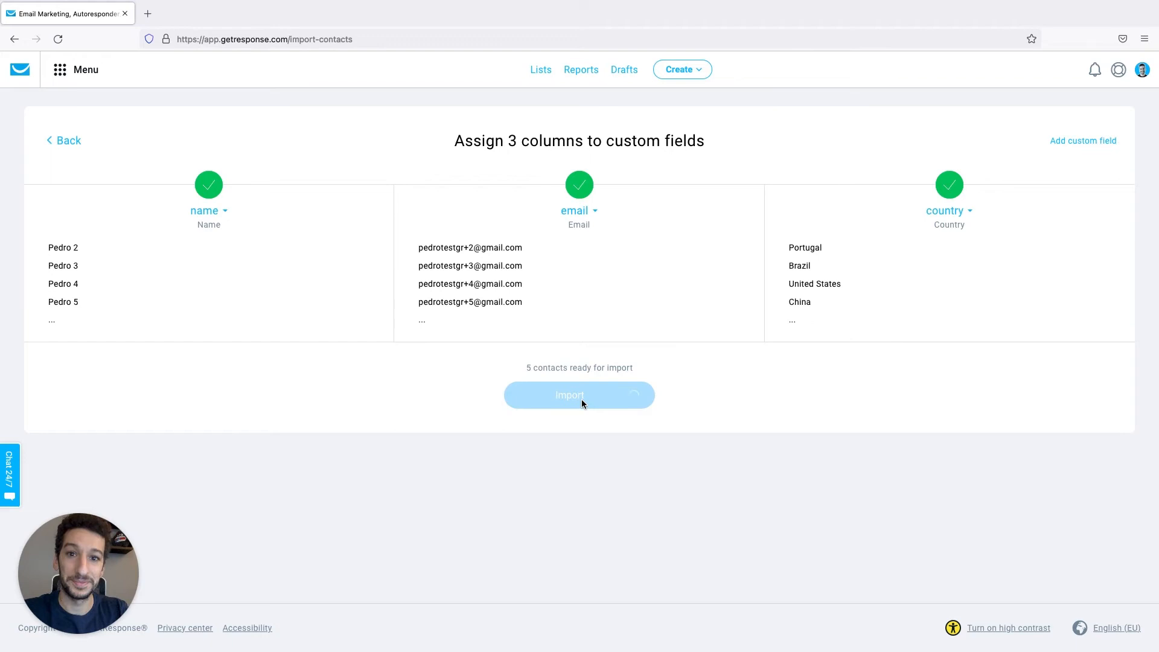
{"action": "left_click", "coordinate": [578, 395]}
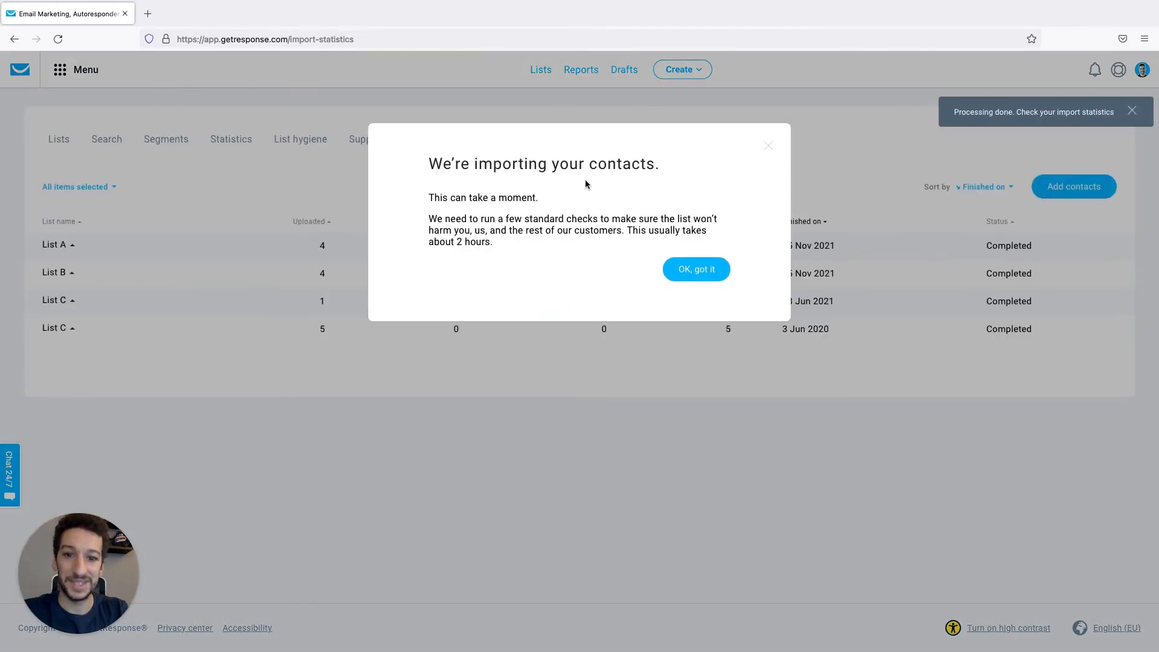
{"action": "mouse_move", "coordinate": [582, 256]}
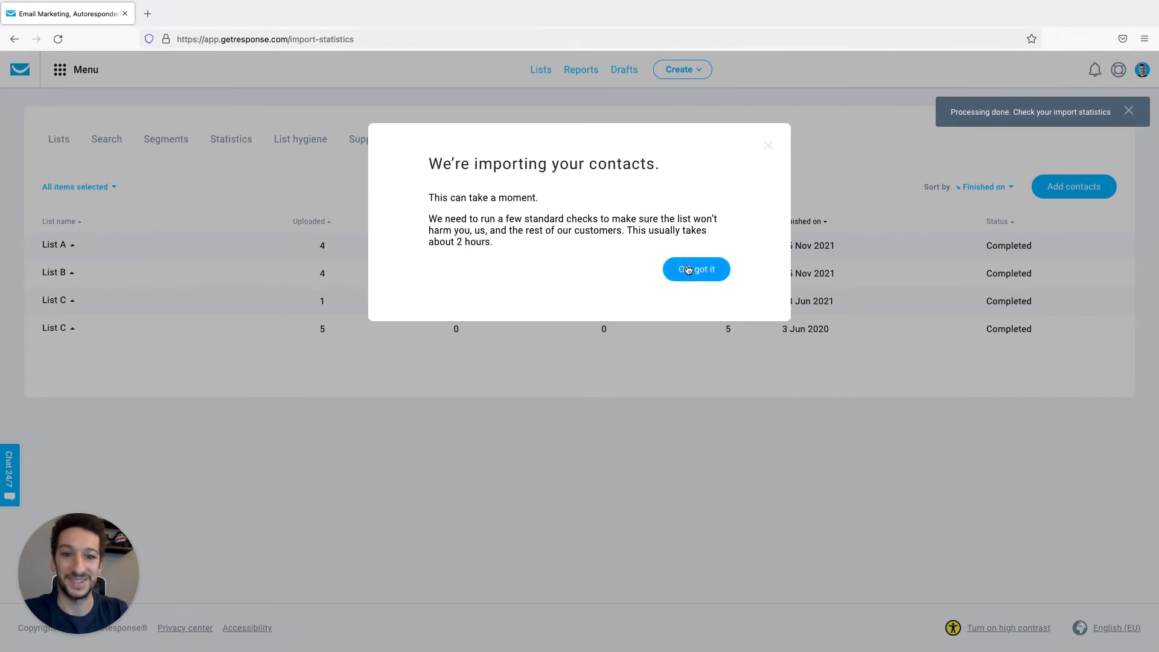
Dismiss the importing notice and expand, then collapse, List A's import breakdown
{"action": "left_click", "coordinate": [695, 270]}
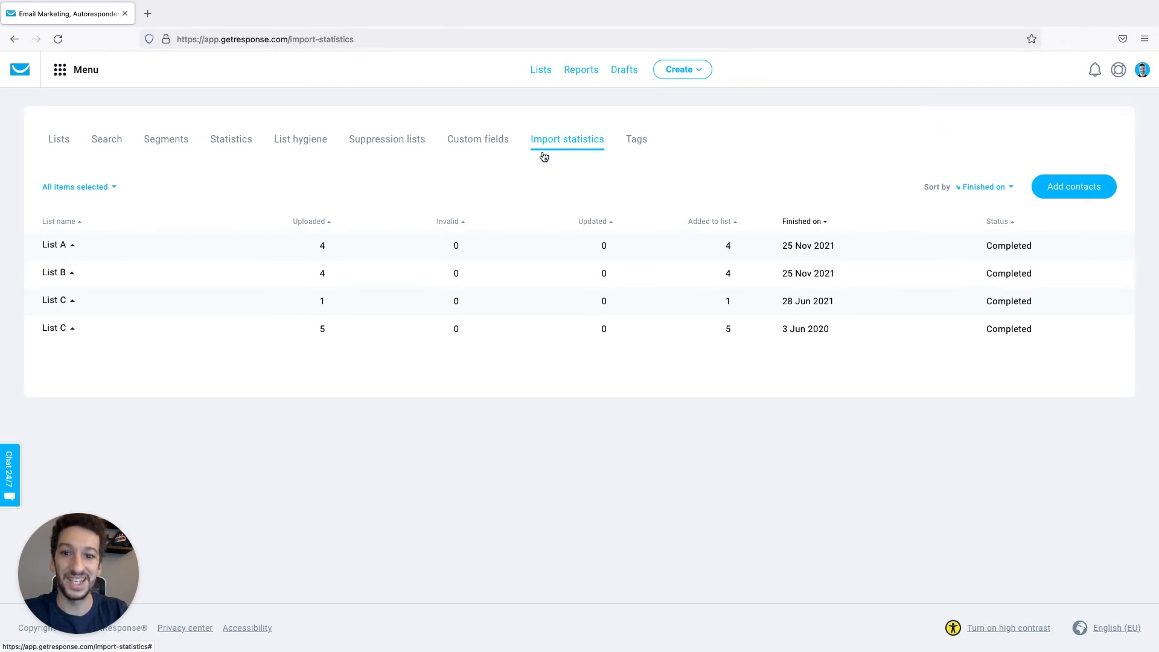
{"action": "left_click", "coordinate": [53, 245]}
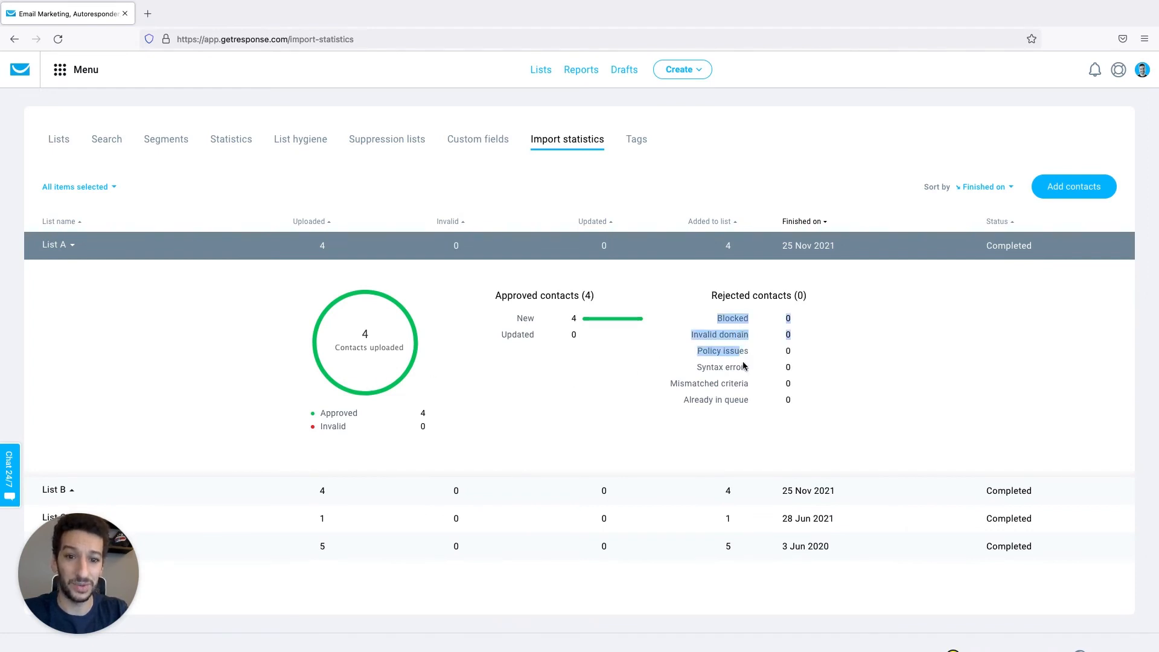
{"action": "mouse_move", "coordinate": [767, 397]}
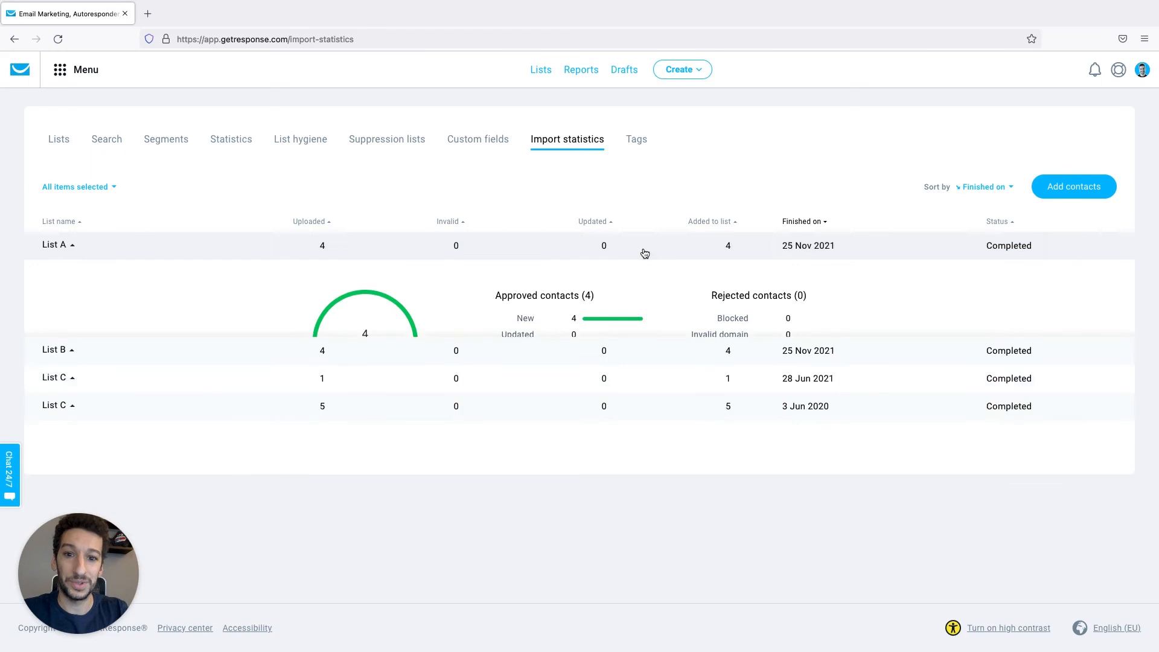
{"action": "left_click", "coordinate": [54, 245]}
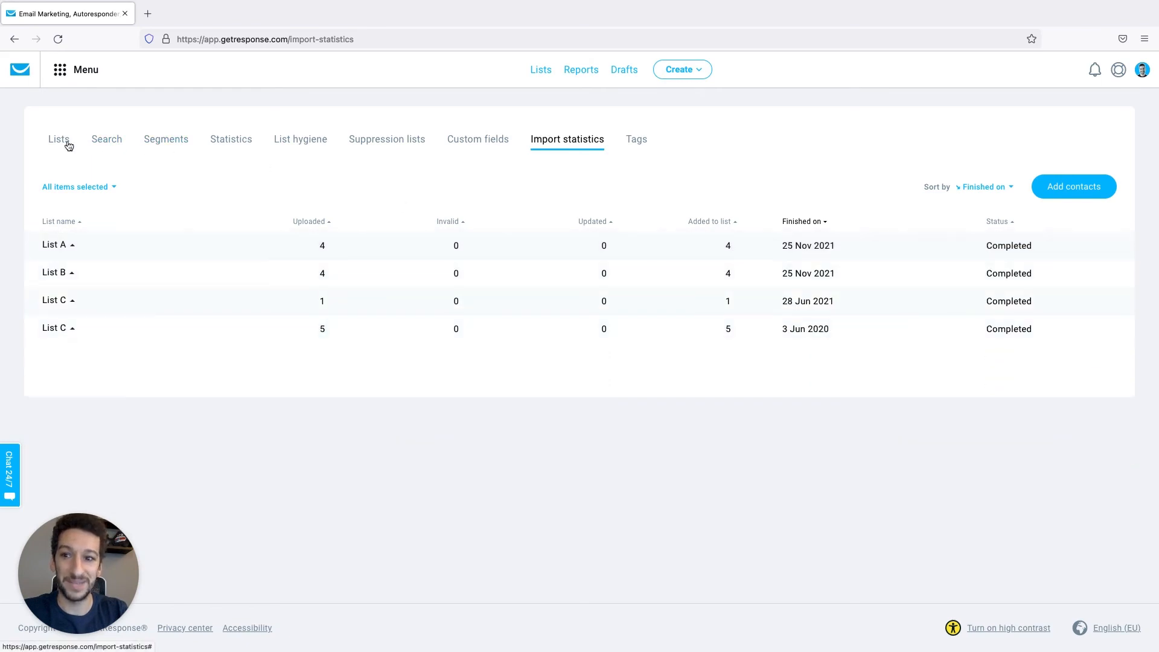
Go to the contact lists to view List A's contacts
{"action": "left_click", "coordinate": [58, 139]}
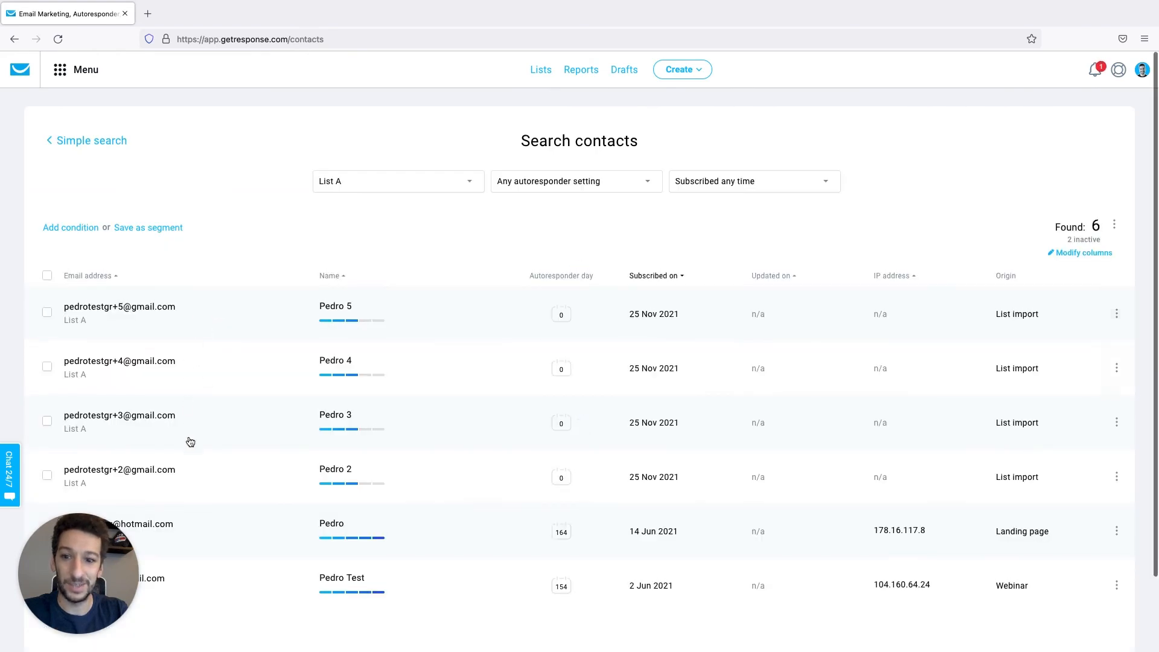
{"action": "mouse_move", "coordinate": [256, 308]}
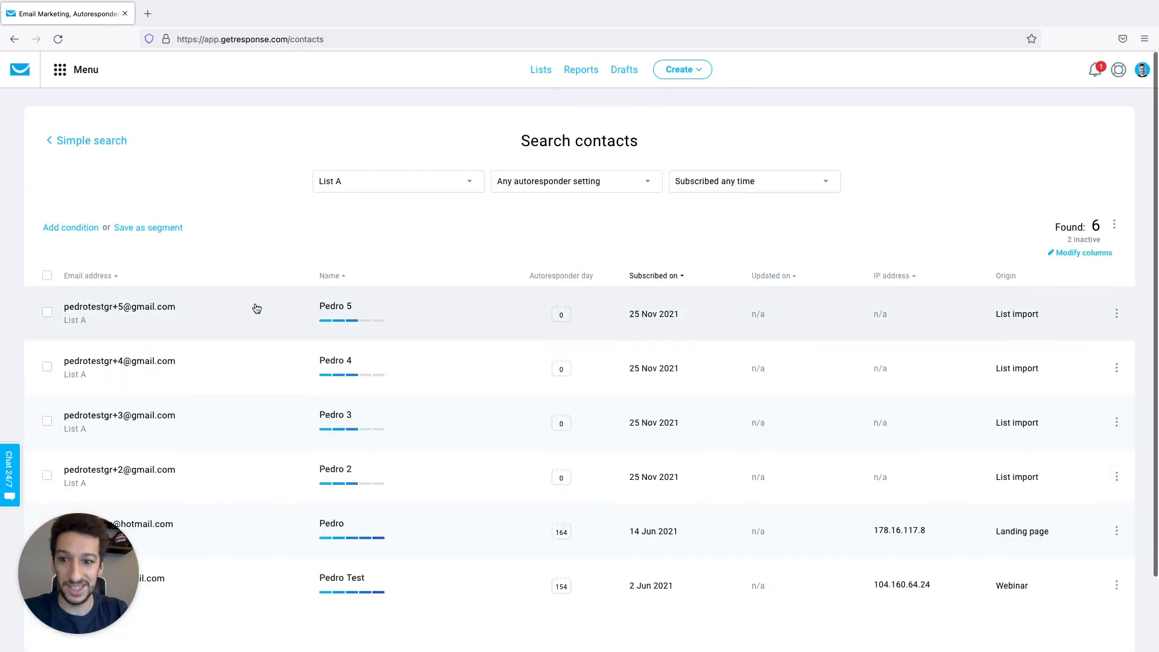
Review Pedro 5's contact information, including country China, then return to Lists
{"action": "left_click", "coordinate": [334, 305]}
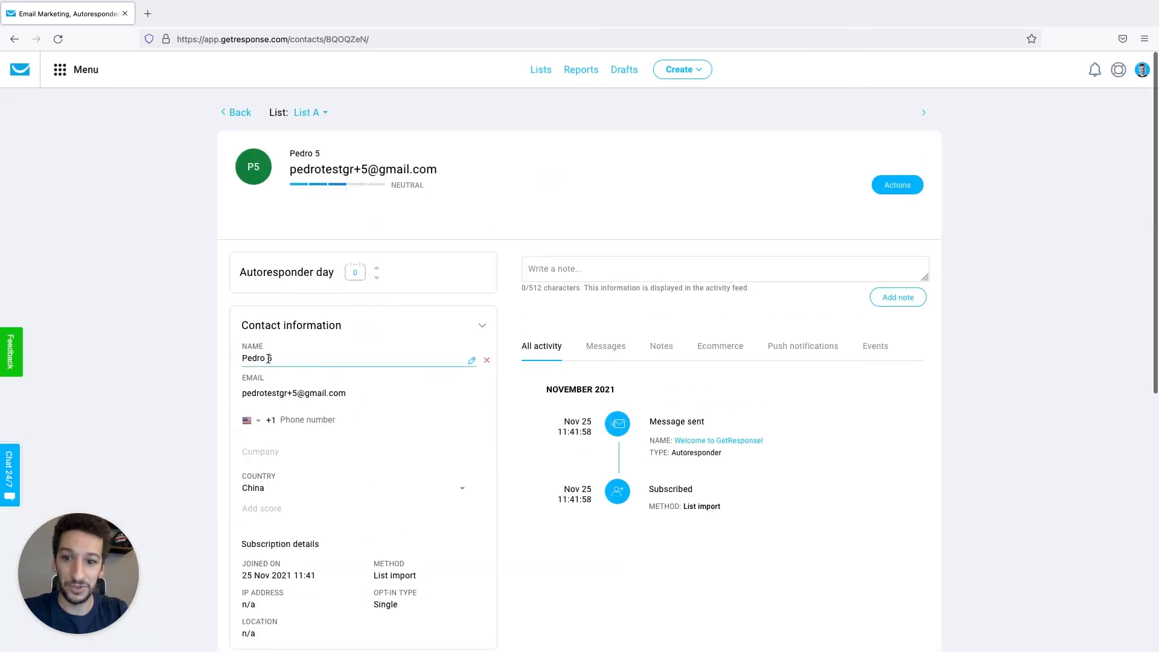
{"action": "scroll", "scroll_direction": "down", "scroll_amount": 3}
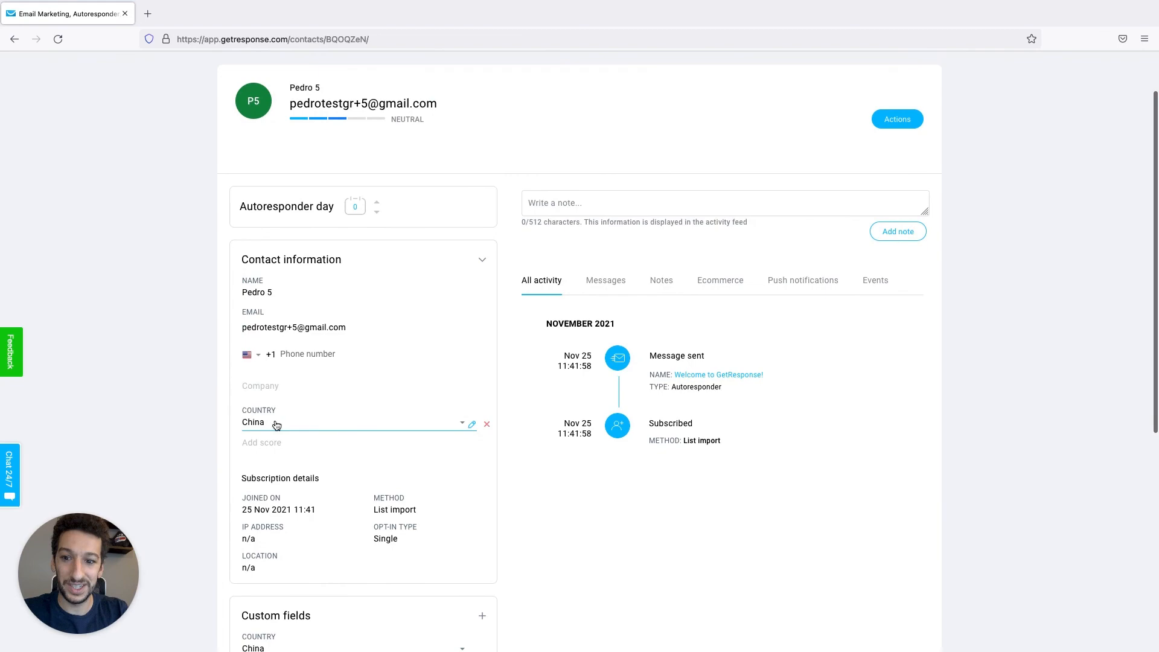
{"action": "scroll", "scroll_direction": "down", "scroll_amount": 3}
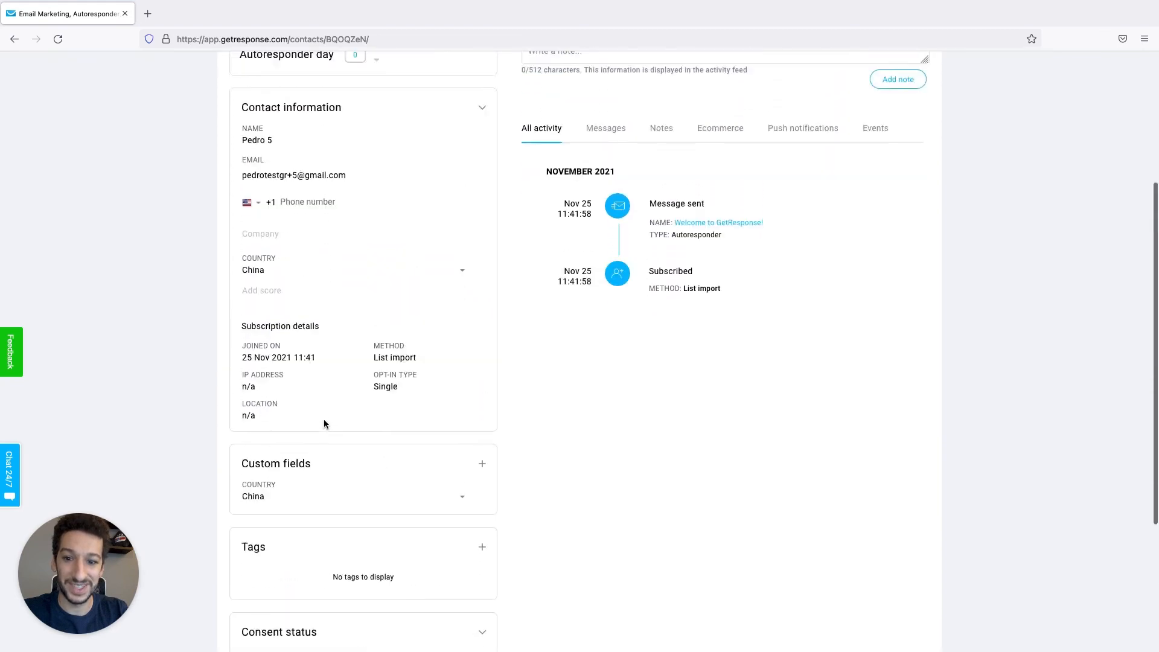
{"action": "left_click", "coordinate": [540, 70]}
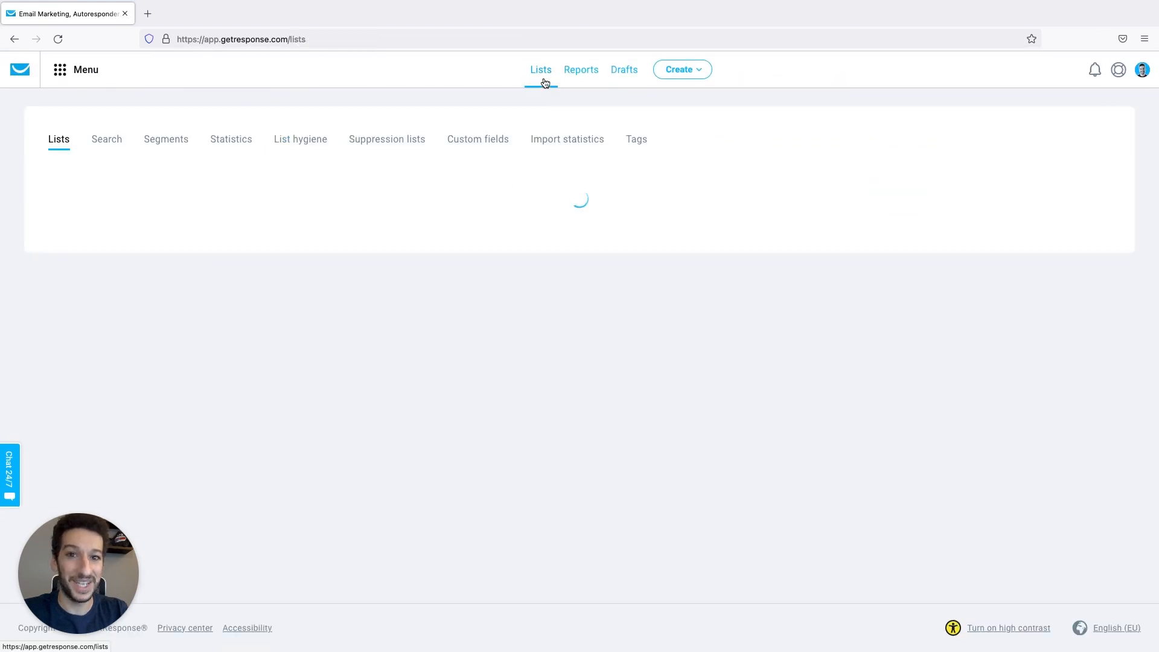